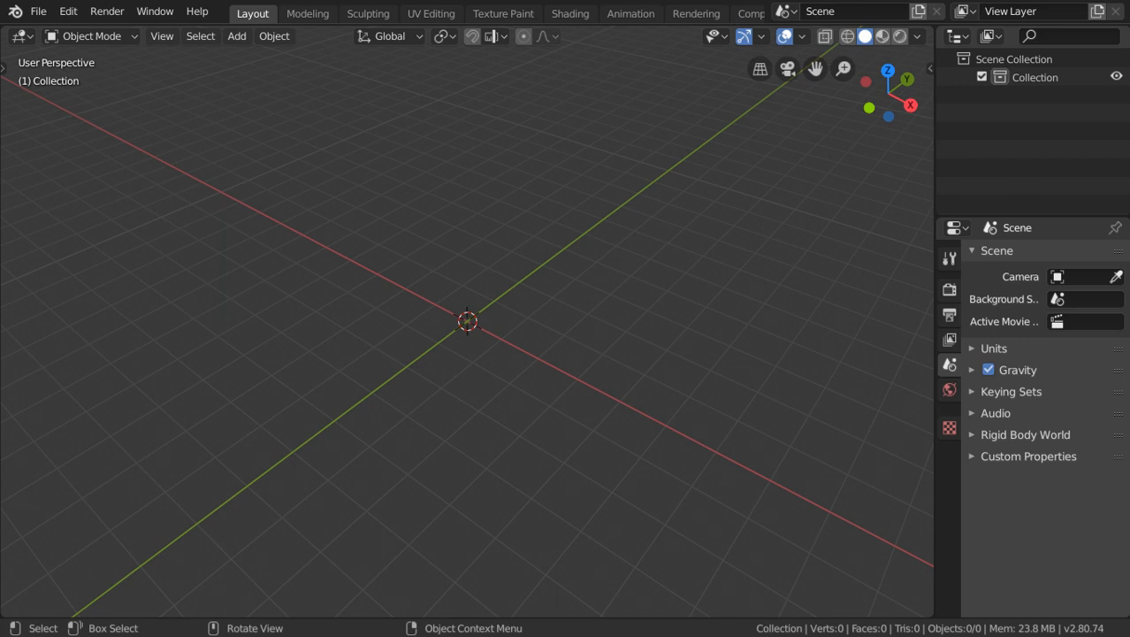
mouse_move(474, 276)
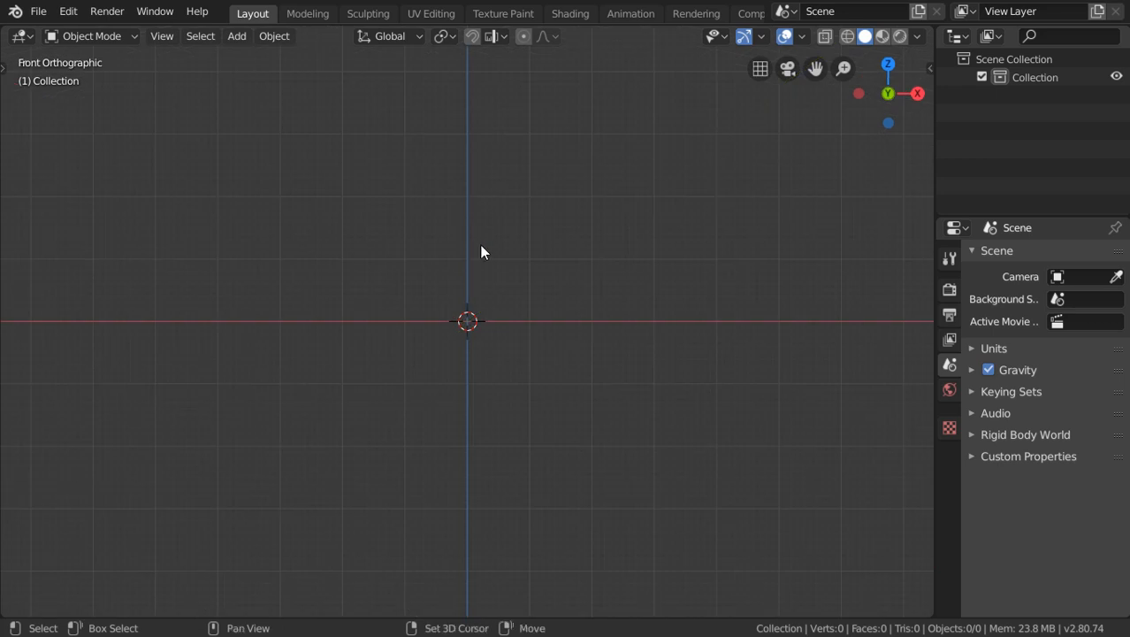
Add a circle mesh at the origin from the Add menu
click(236, 35)
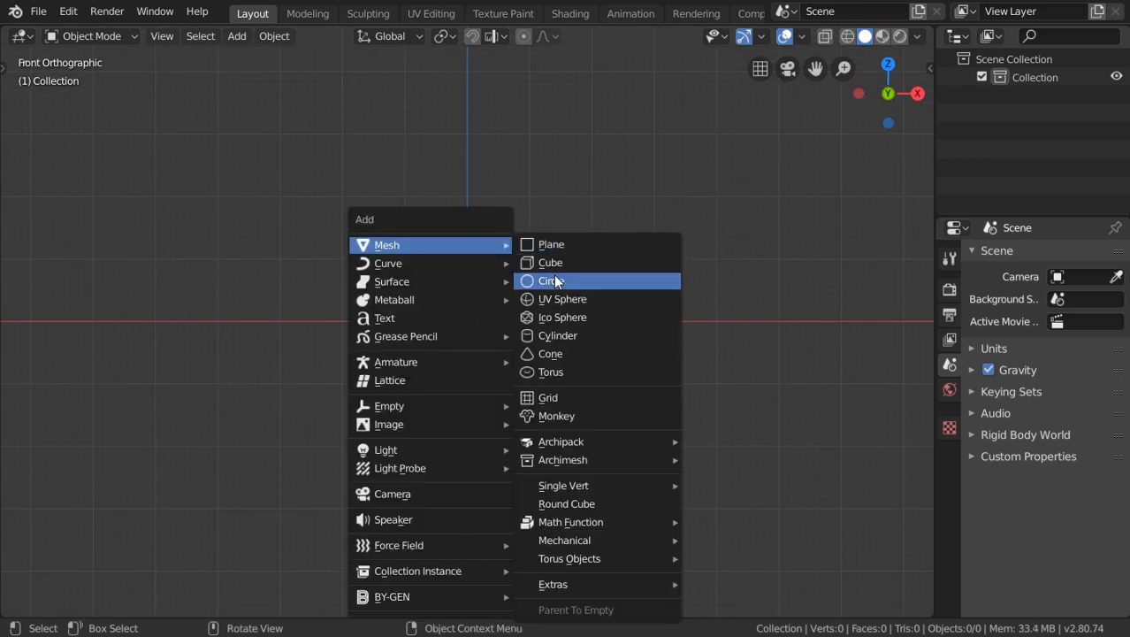
click(551, 280)
text(9)
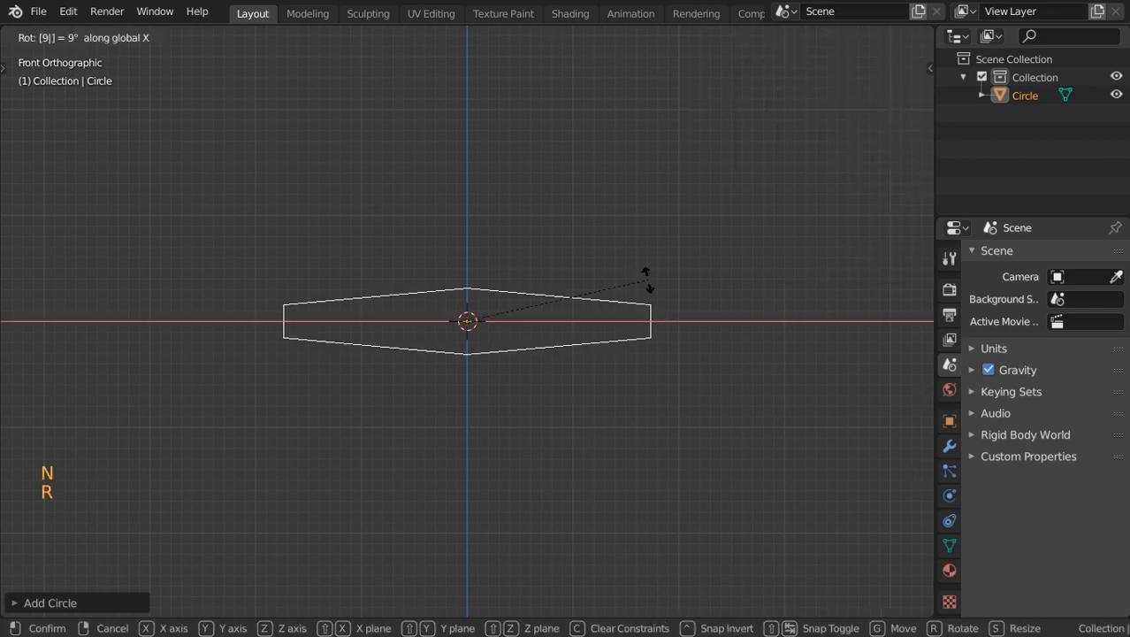
Confirm the upright rotation, turn the hexagon so flat edges face up and down, and enter Edit Mode
click(672, 276)
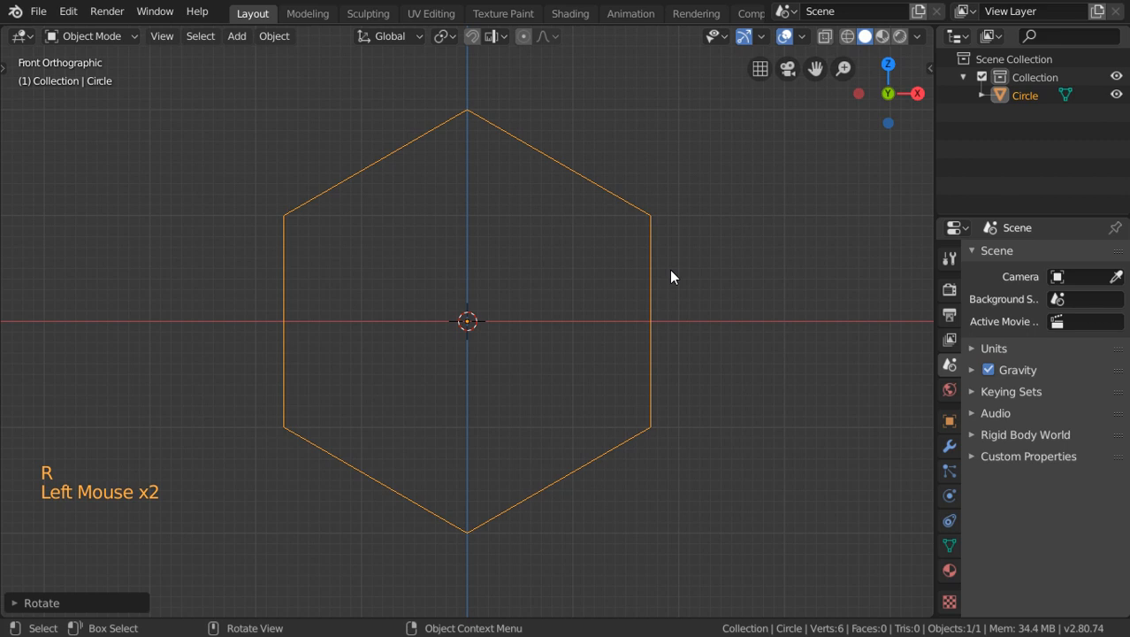
key(r)
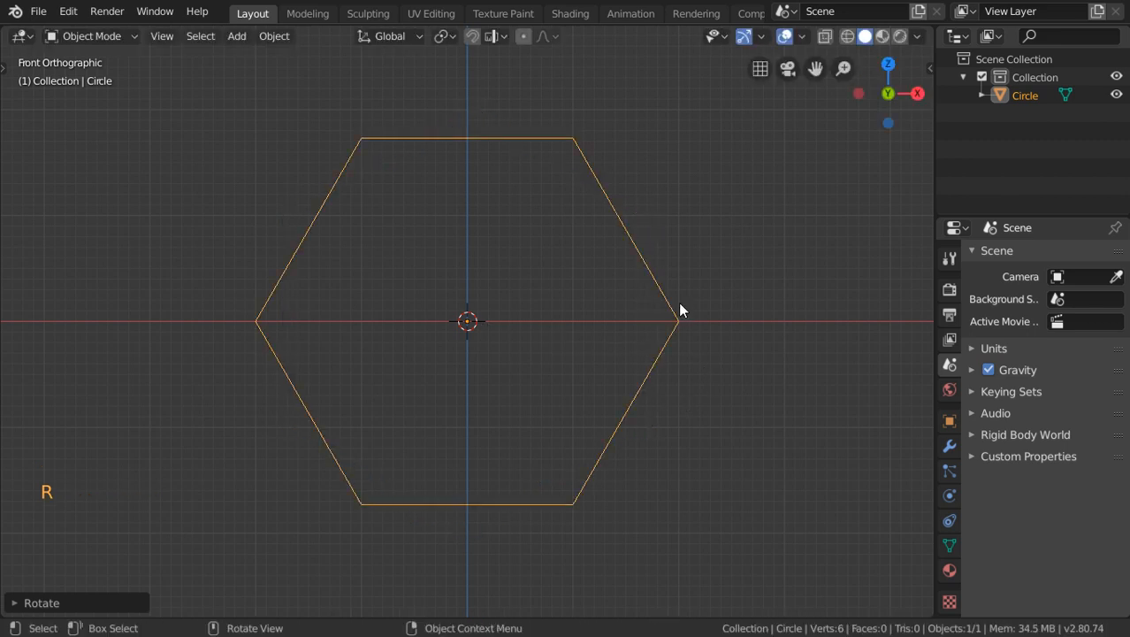
scroll(down, 3)
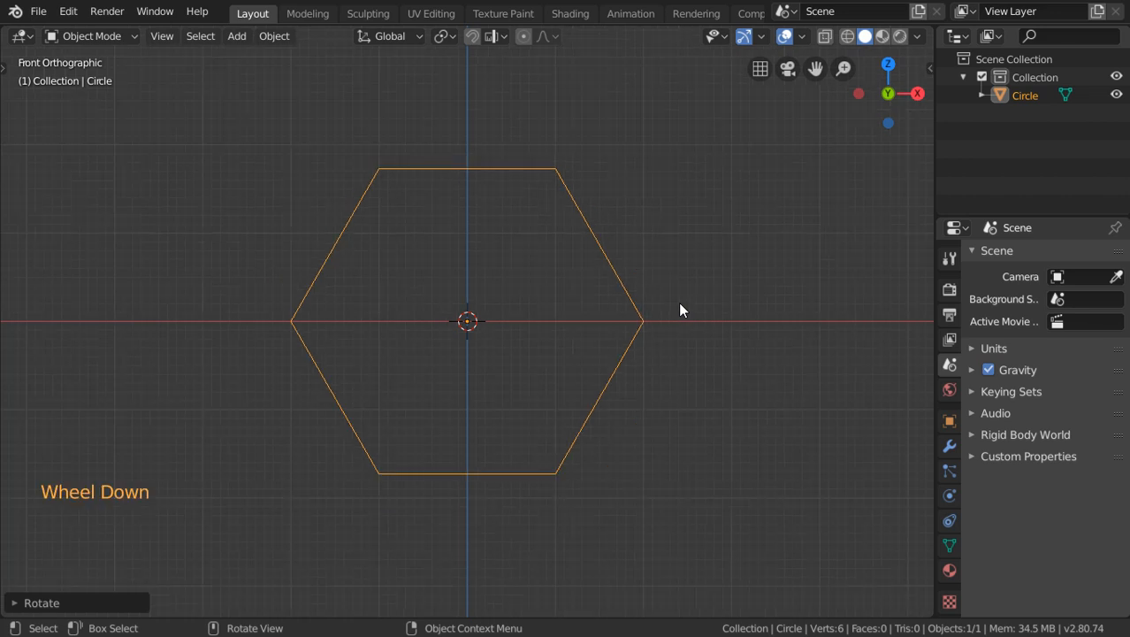
key(Tab)
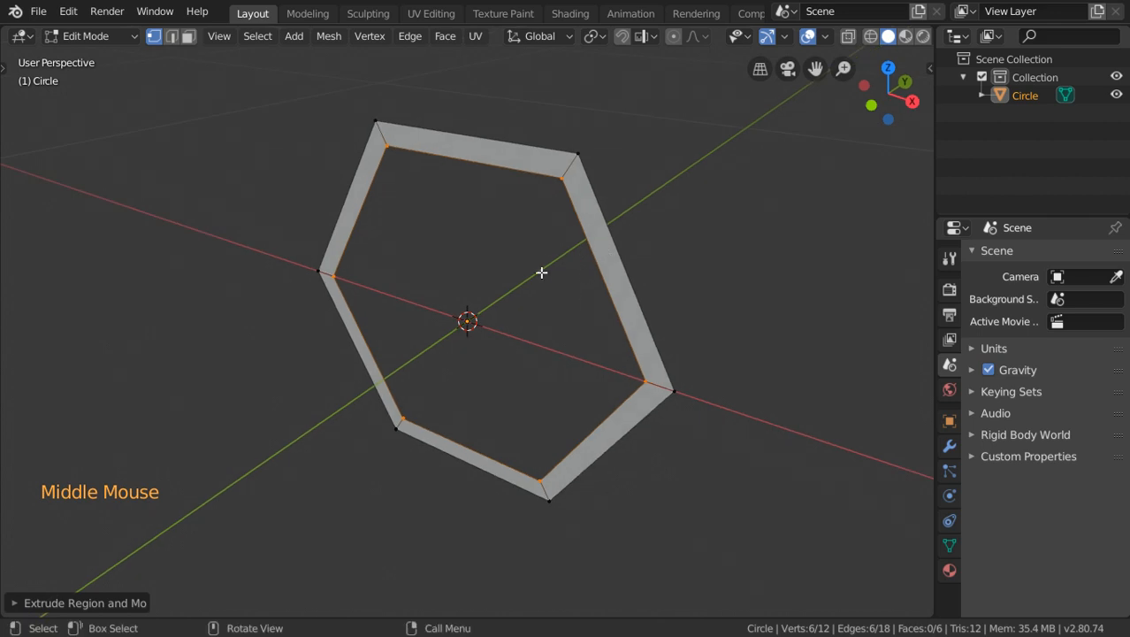
Extrude the hexagonal ring to give the frame depth
scroll(down, 3)
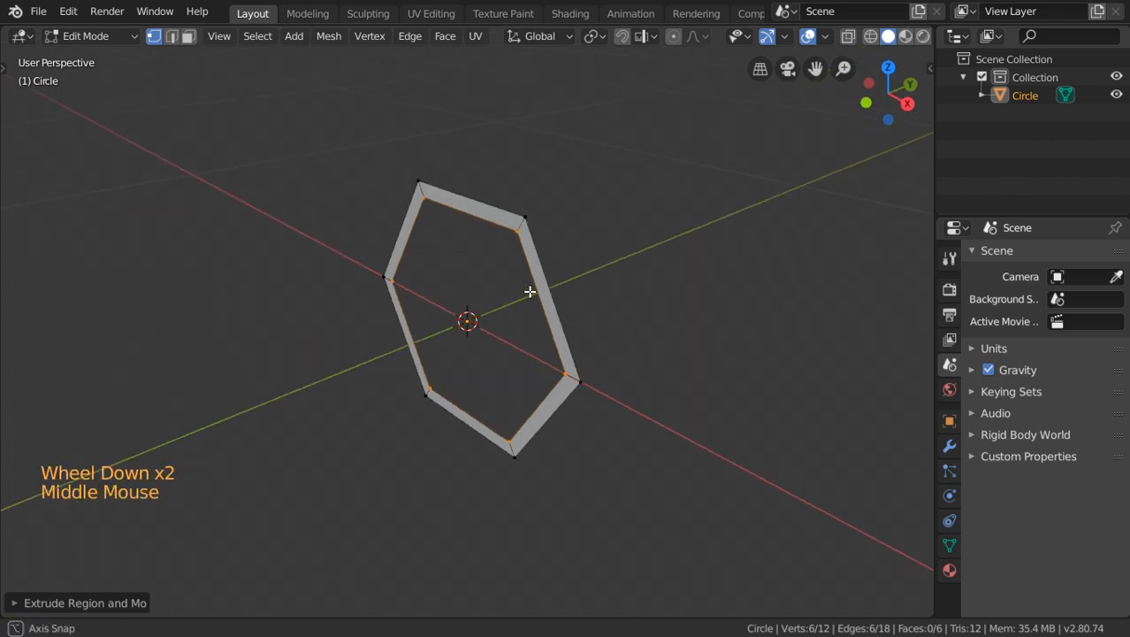
key(a)
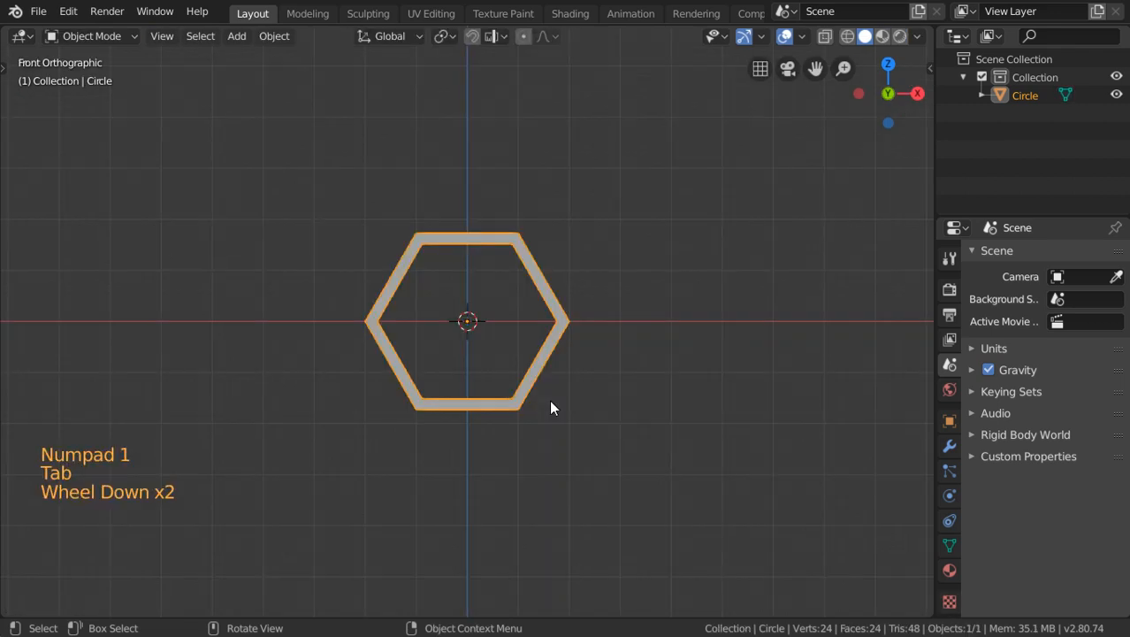
Stand the new plane upright as a wall and select the hexagonal frame in front of it
scroll(down, 3)
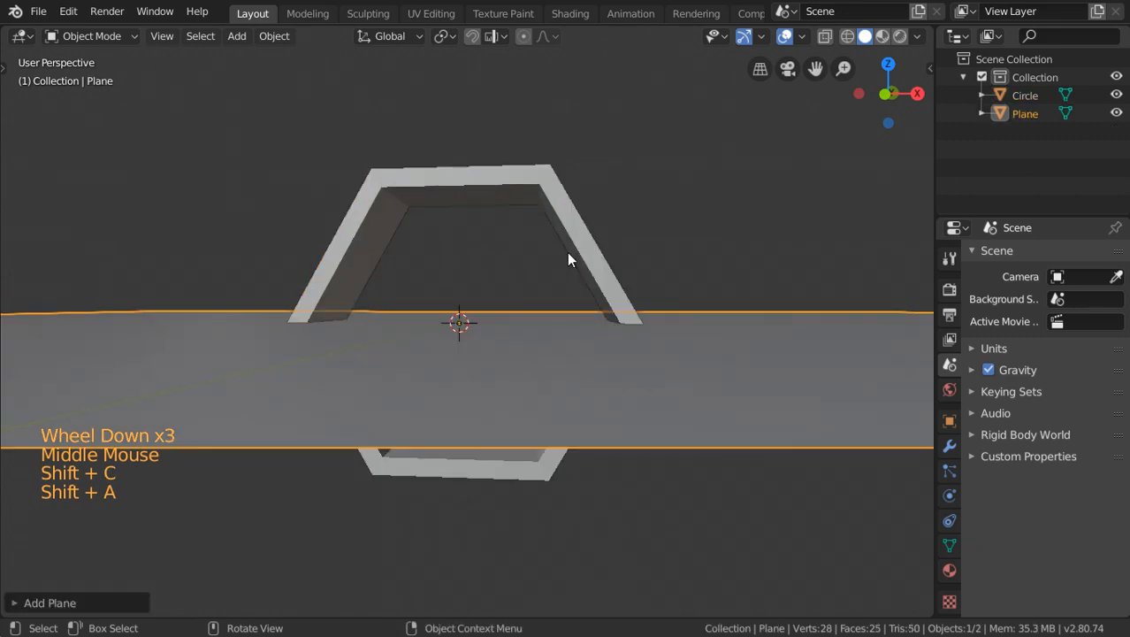
key(r)
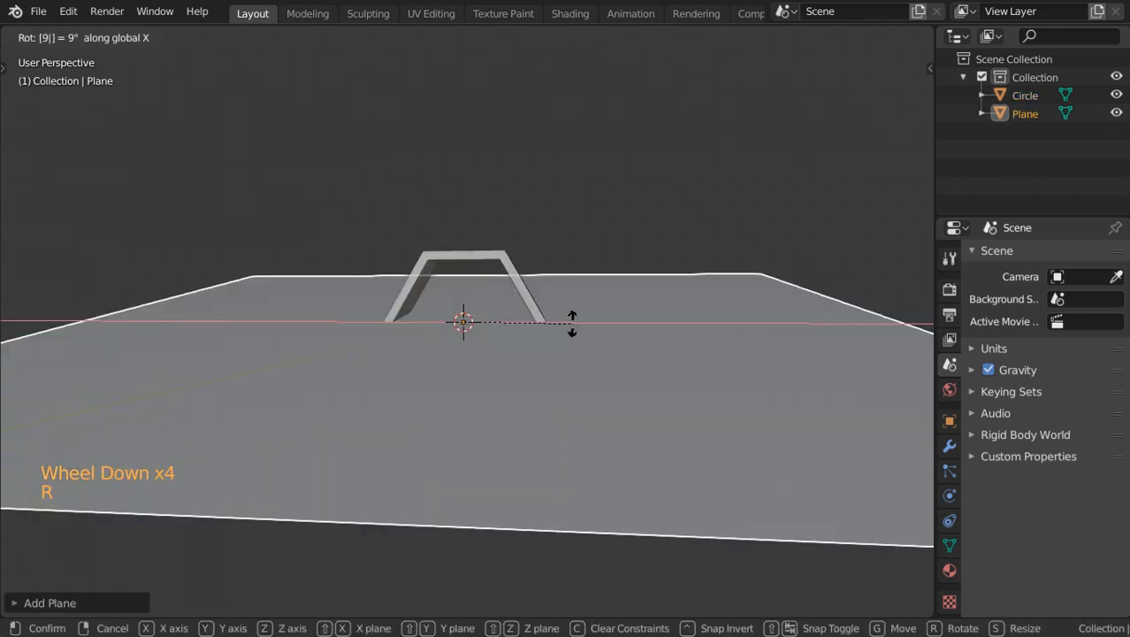
key(KP_7)
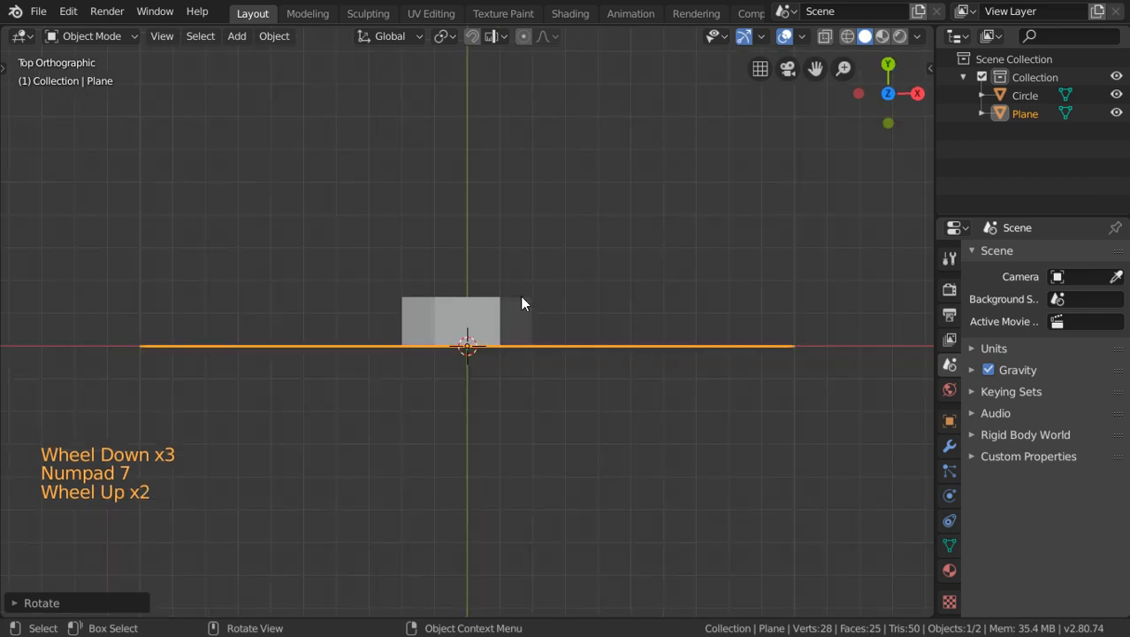
click(467, 320)
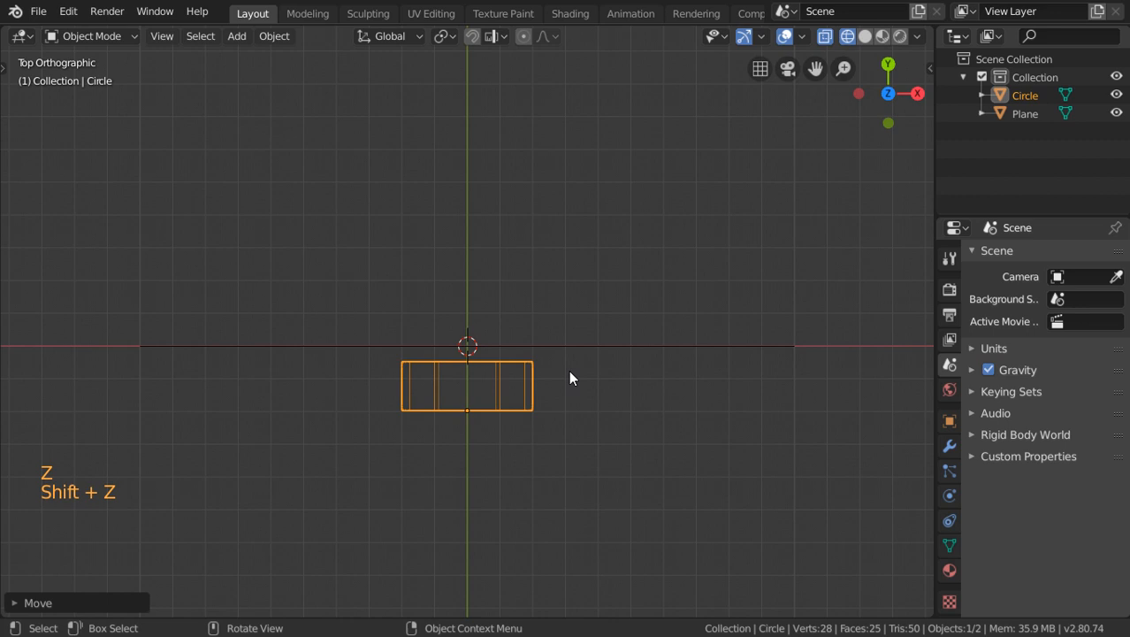
Switch to solid shading, scale the wall plane up by 2 and lift it onto the ground line
click(506, 36)
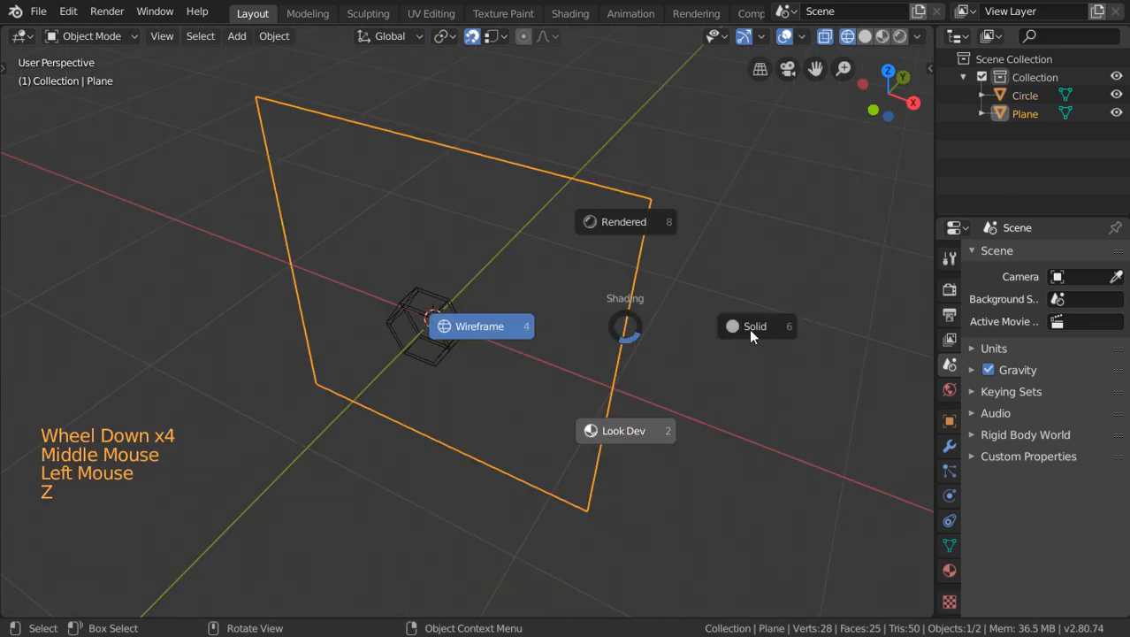
click(754, 326)
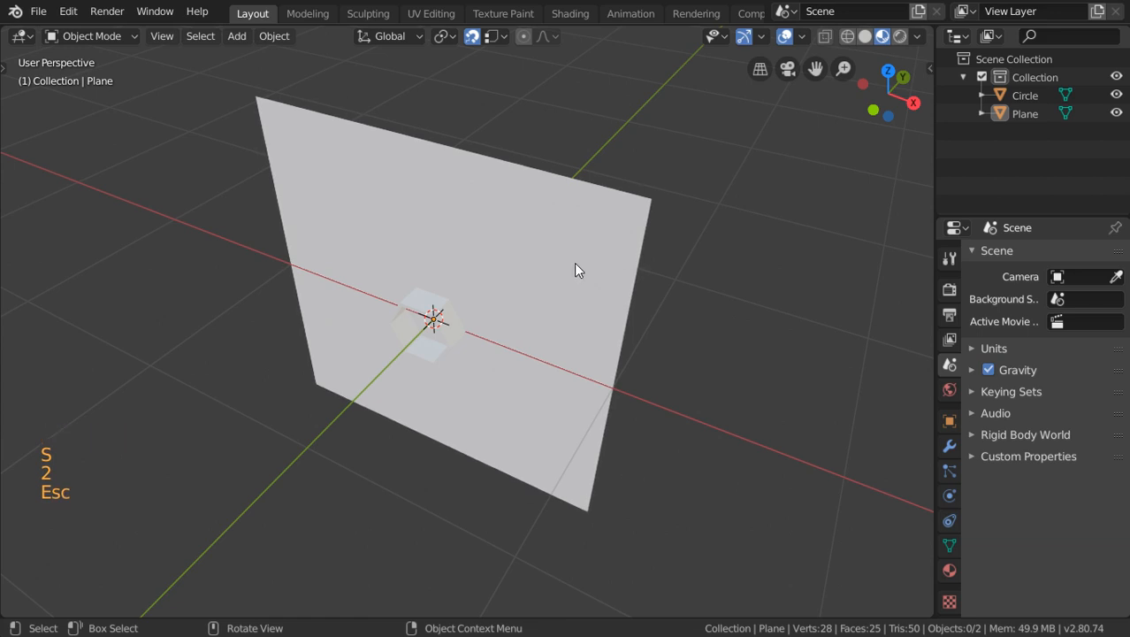
key(s)
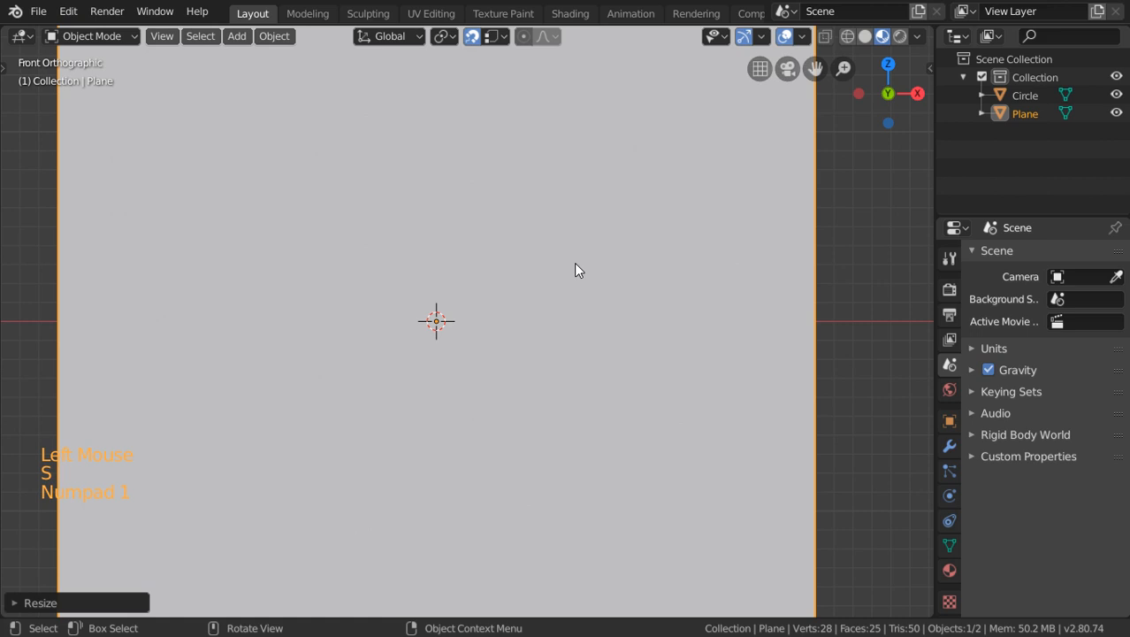
scroll(down, 3)
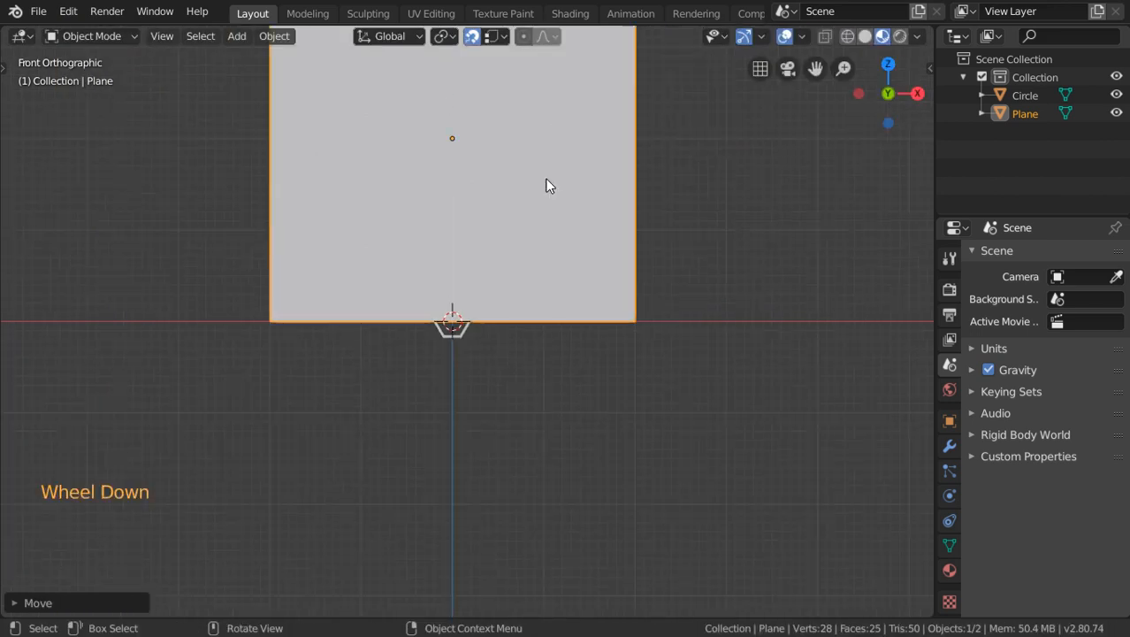
key(s)
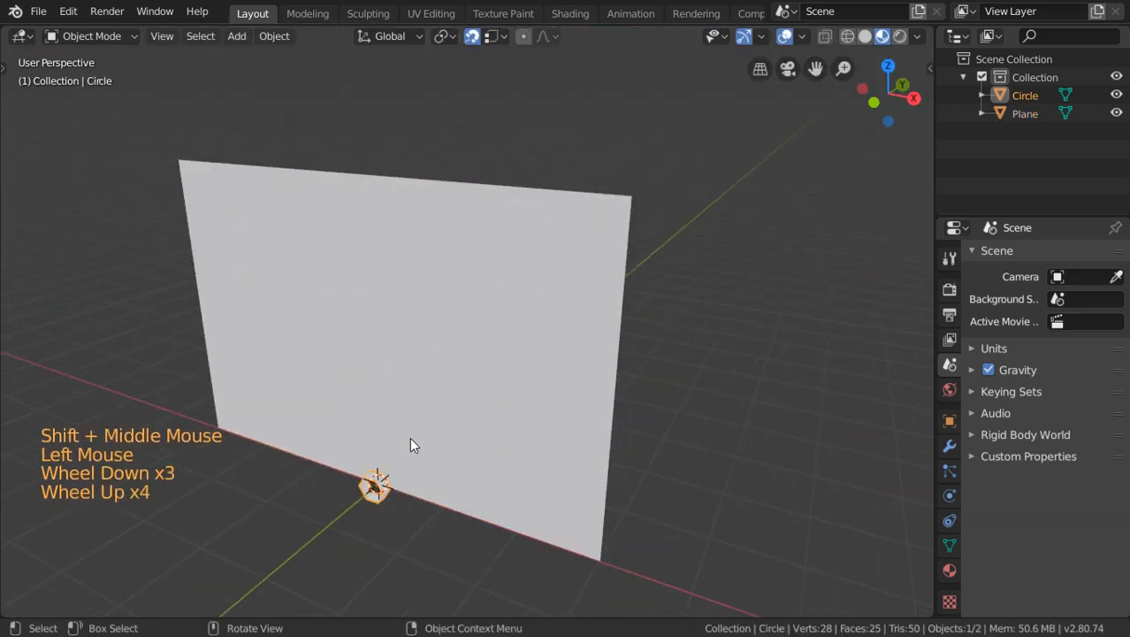
Move the frame upward in front of the wall and duplicate it as Circle.001
key(g)
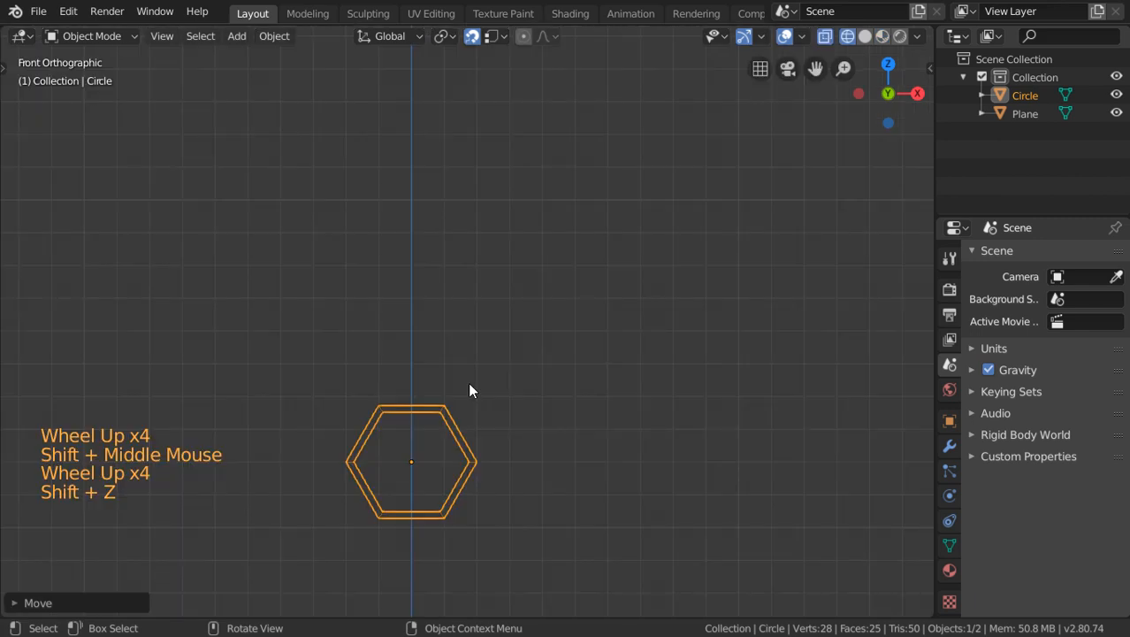
key(shift+d)
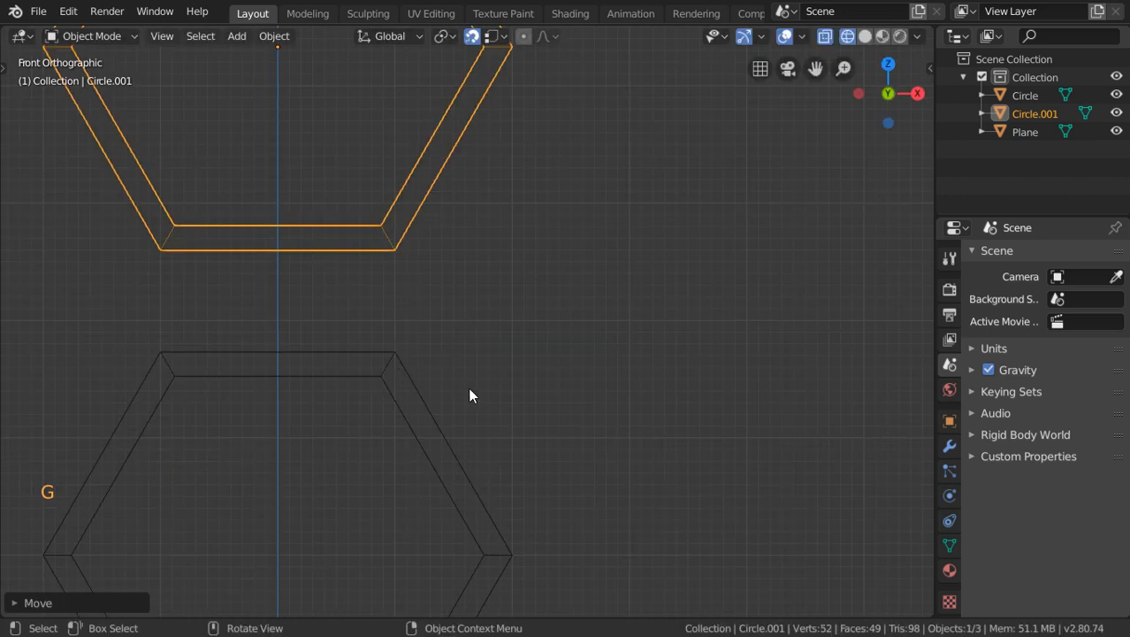
Move the duplicate frame into place beside the original to form the cluster
key(g)
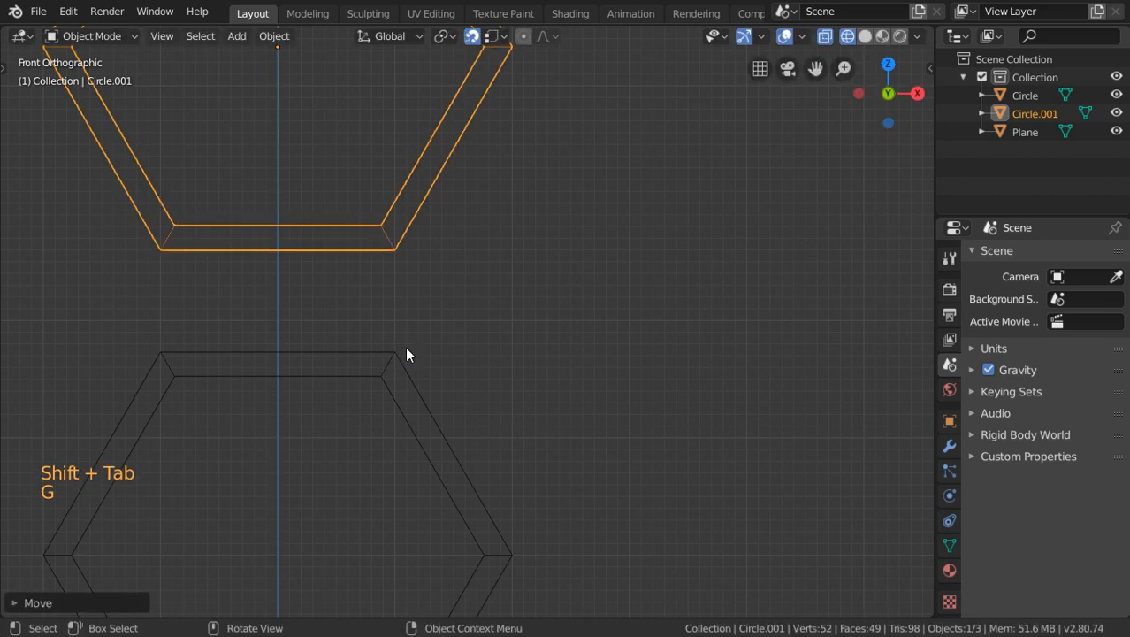
scroll(down, 3)
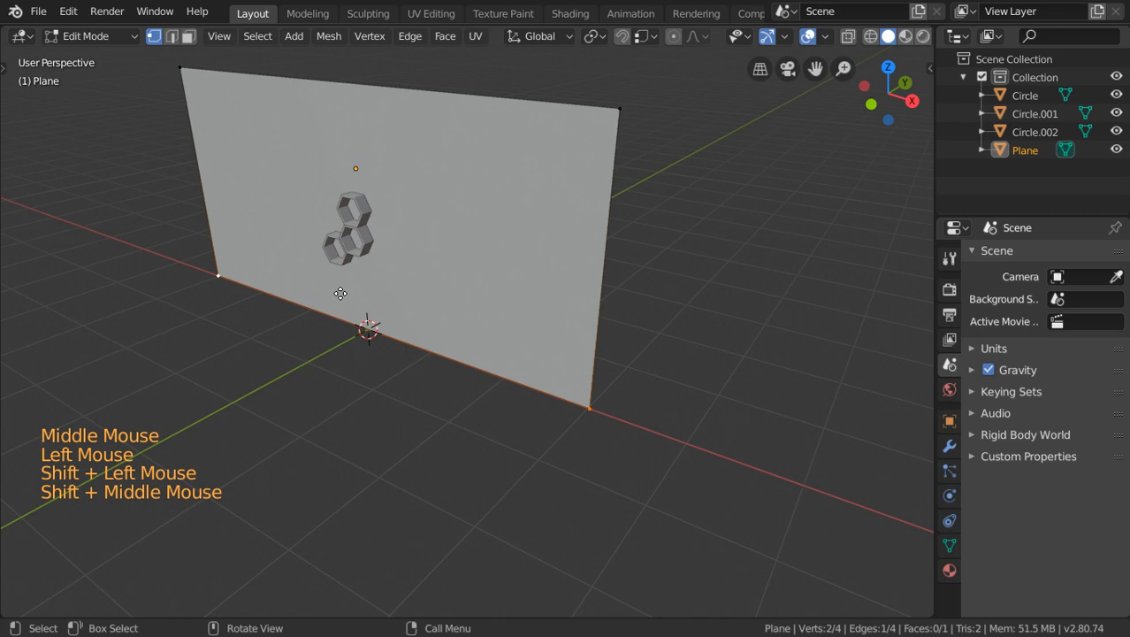
Extrude the wall's bottom edge into an extra face behind the shelves
key(e)
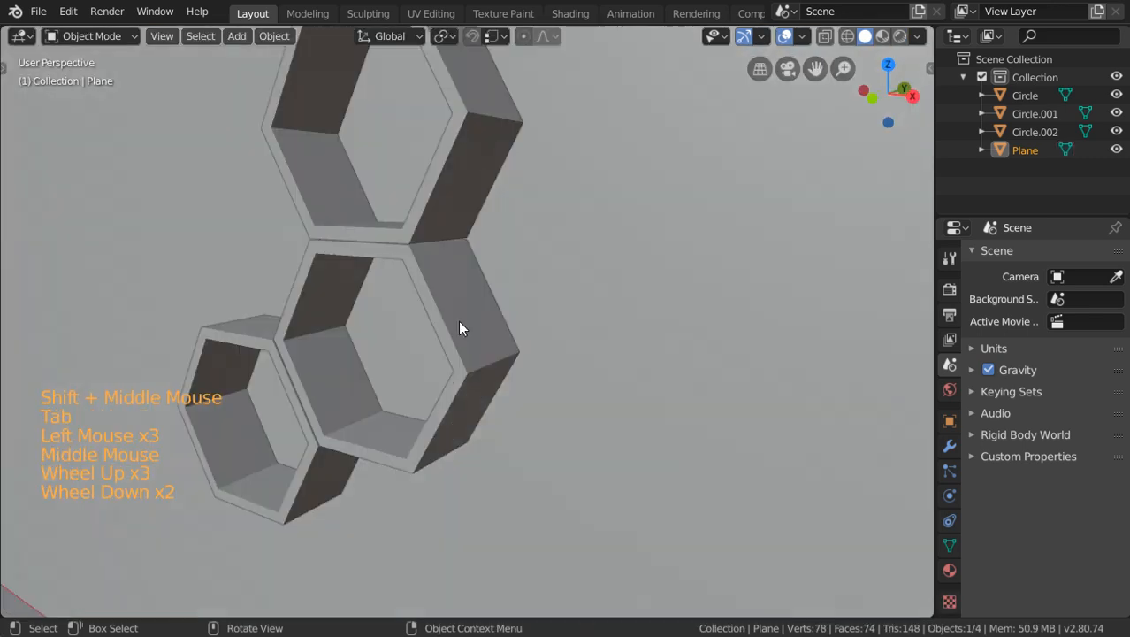
scroll(up, 3)
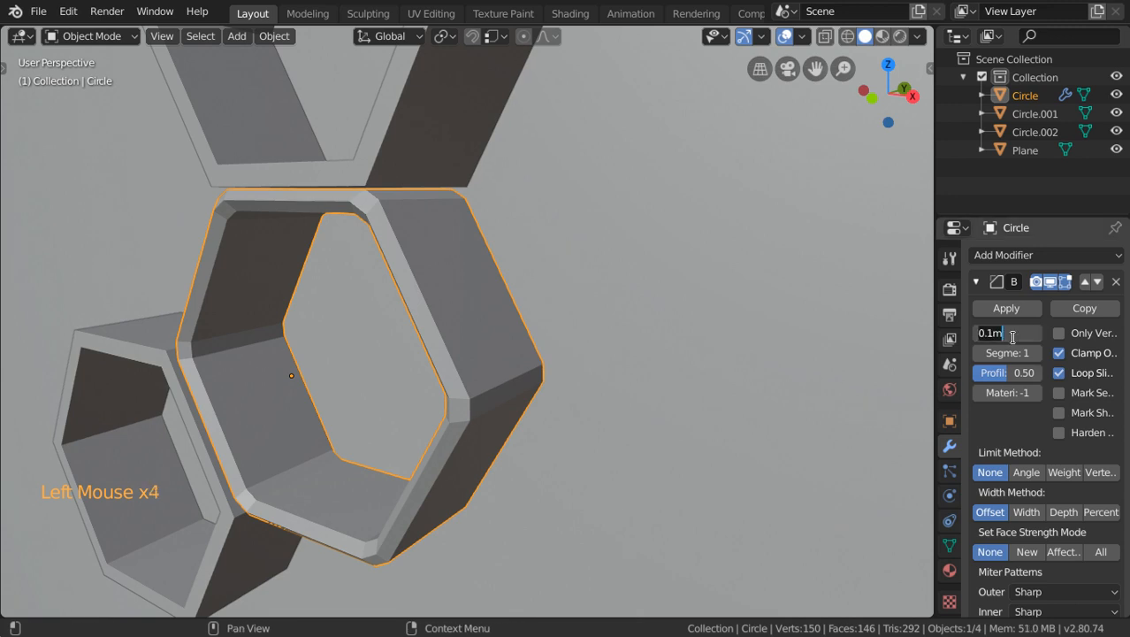
Adjust the first shelf's Bevel modifier width down to a very small value with 6 segments
drag(1008, 332, 981, 332)
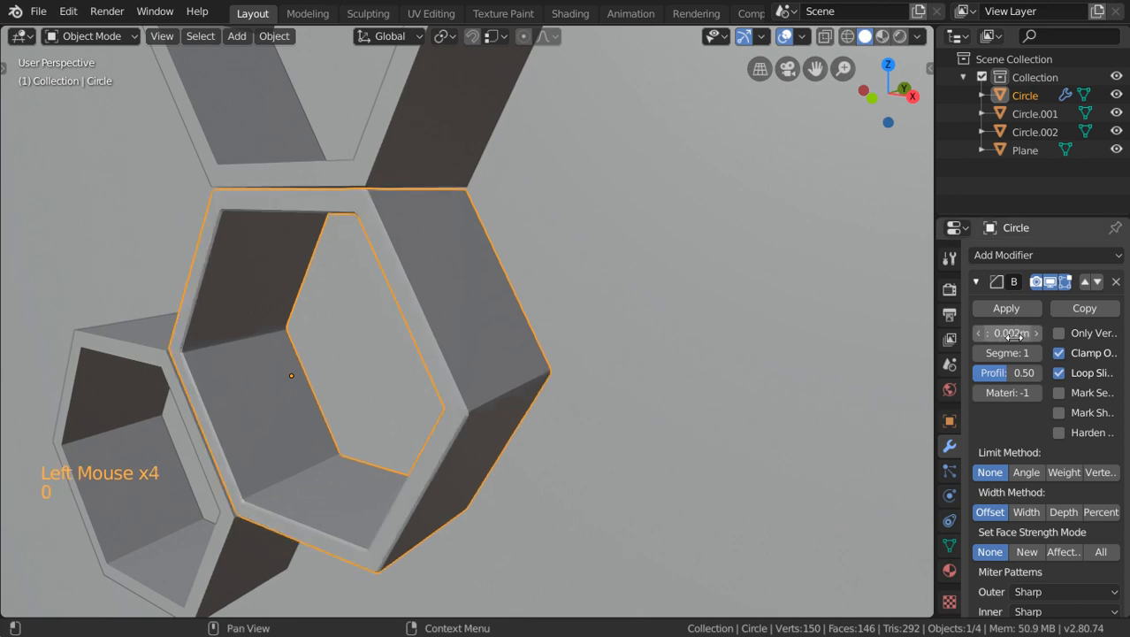
click(1008, 333)
text(,)
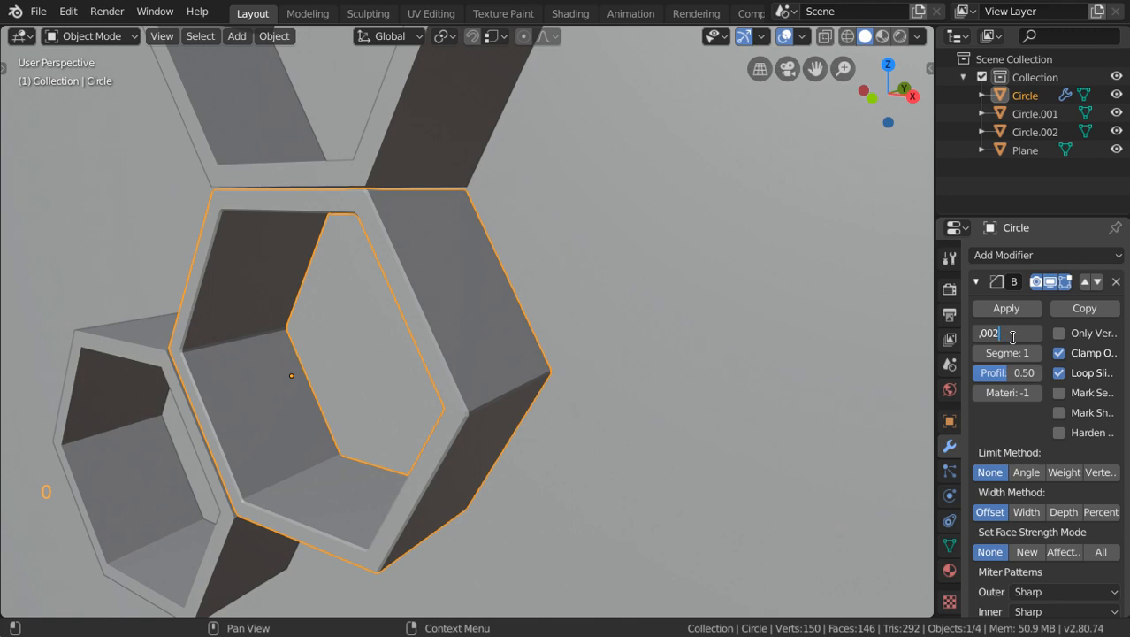
key(Return)
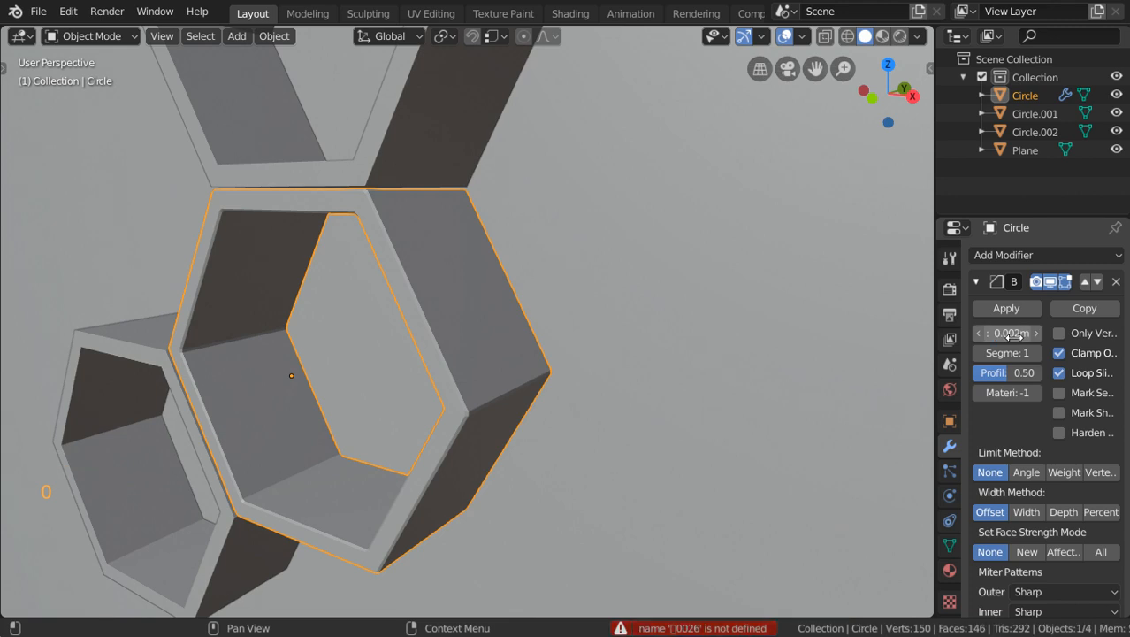
drag(1008, 332, 1039, 332)
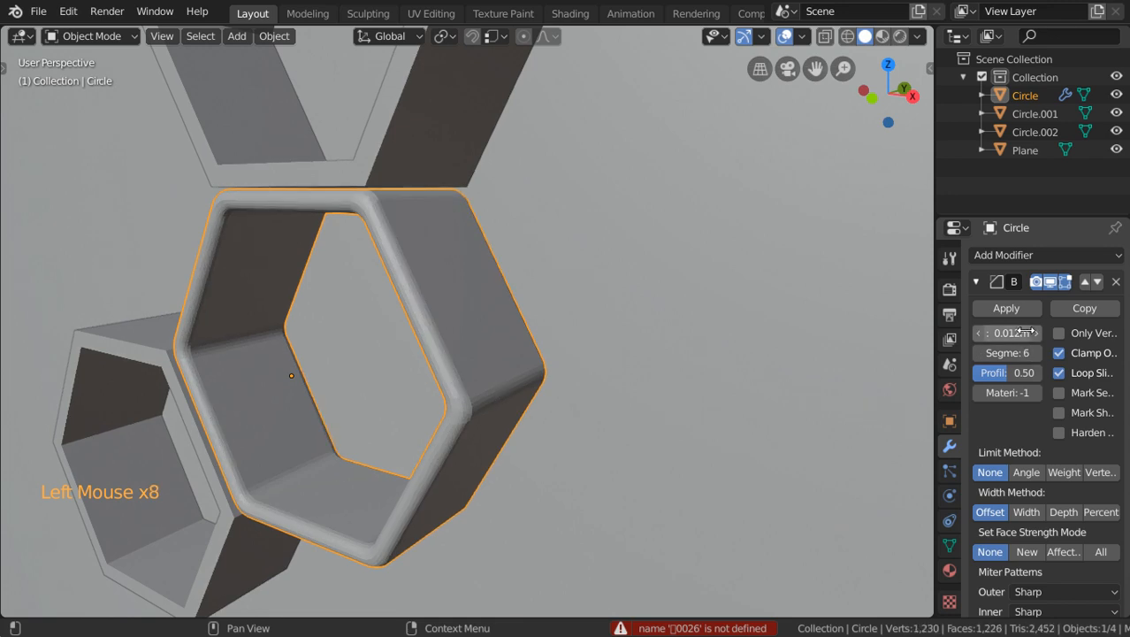
click(1008, 333)
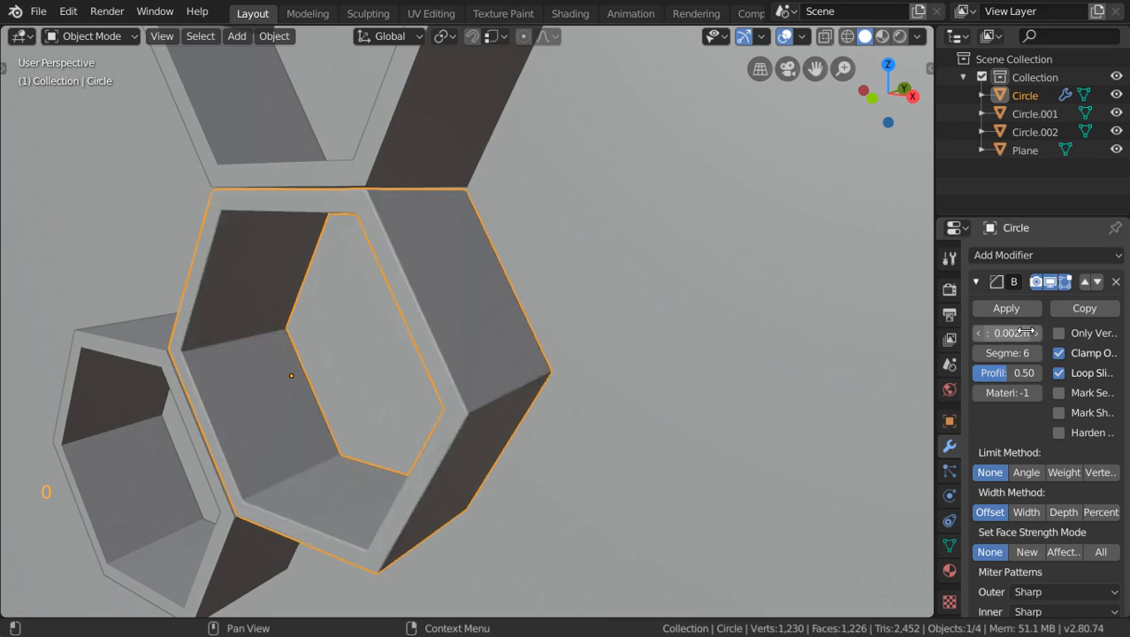
click(1006, 332)
text(*2)
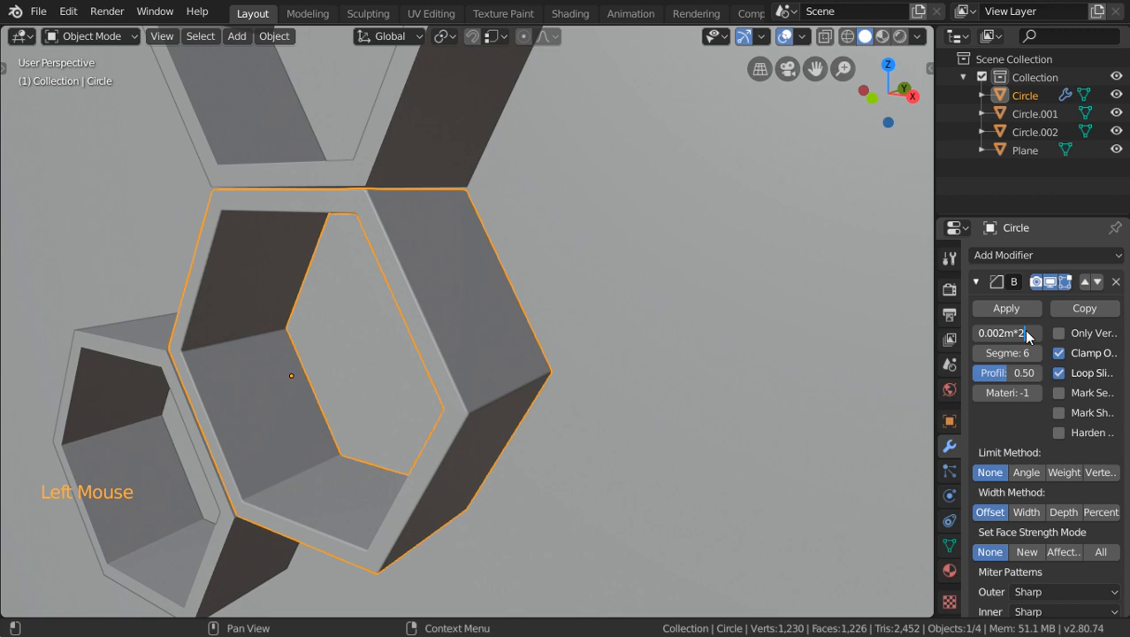
Select the other shelves, set the bevel width to 0.003571, and enter Edit Mode on the middle shelf
scroll(down, 3)
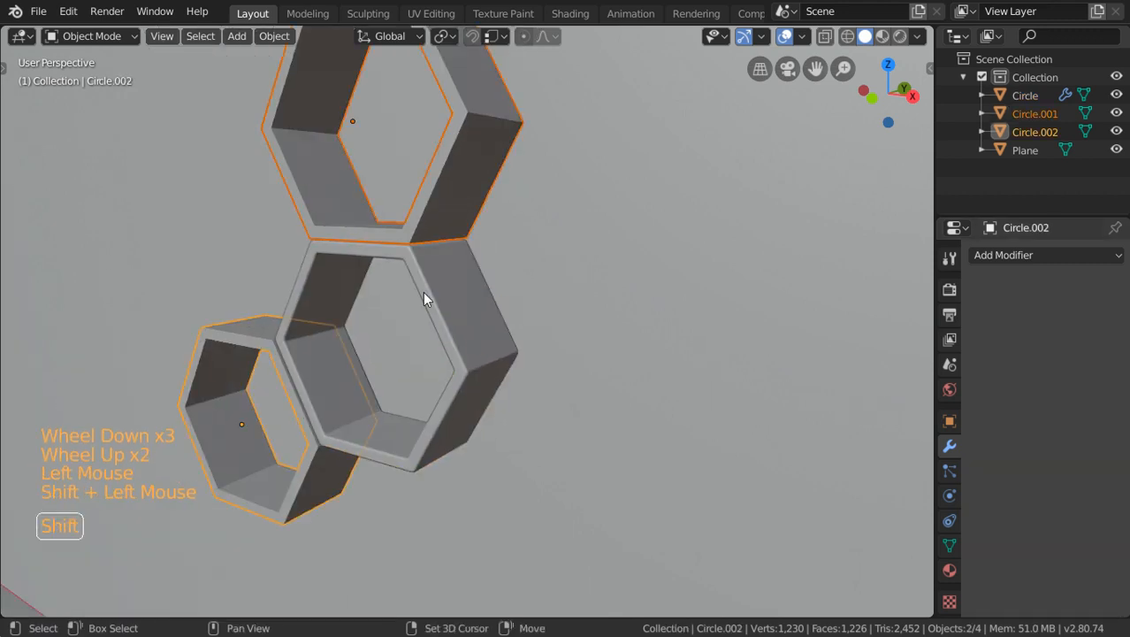
key(ctrl+l)
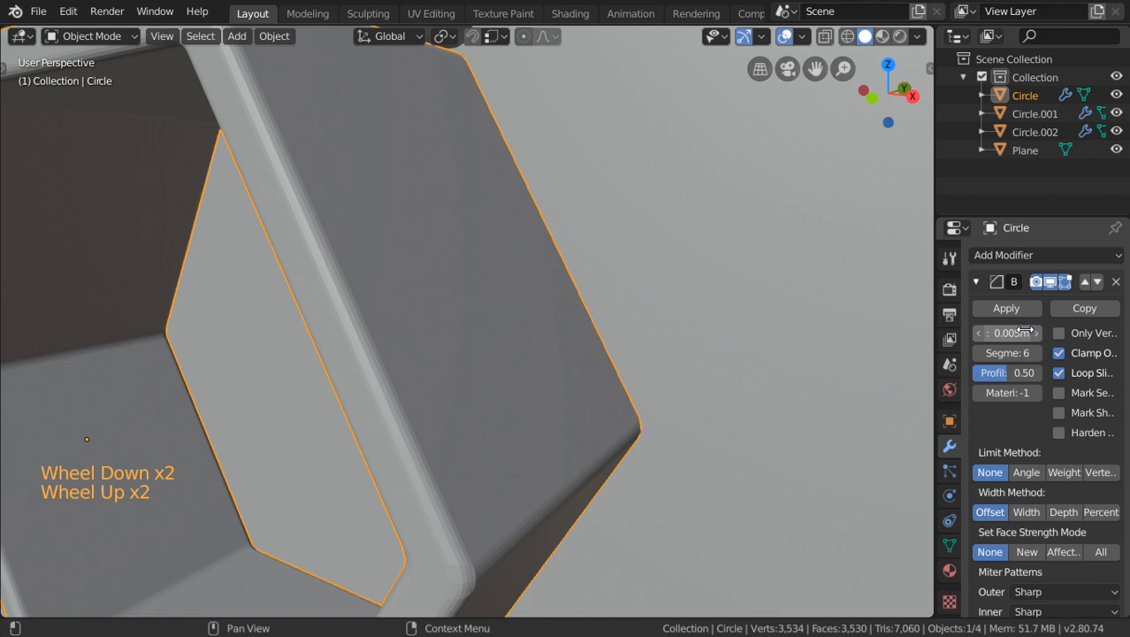
click(1008, 333)
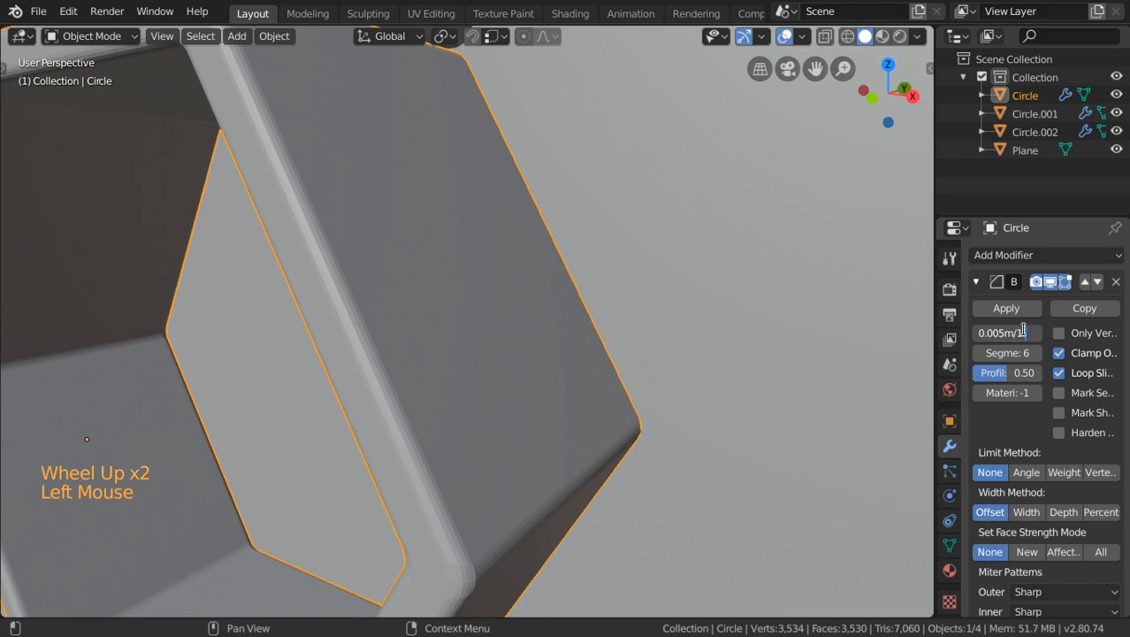
drag(1017, 333, 999, 332)
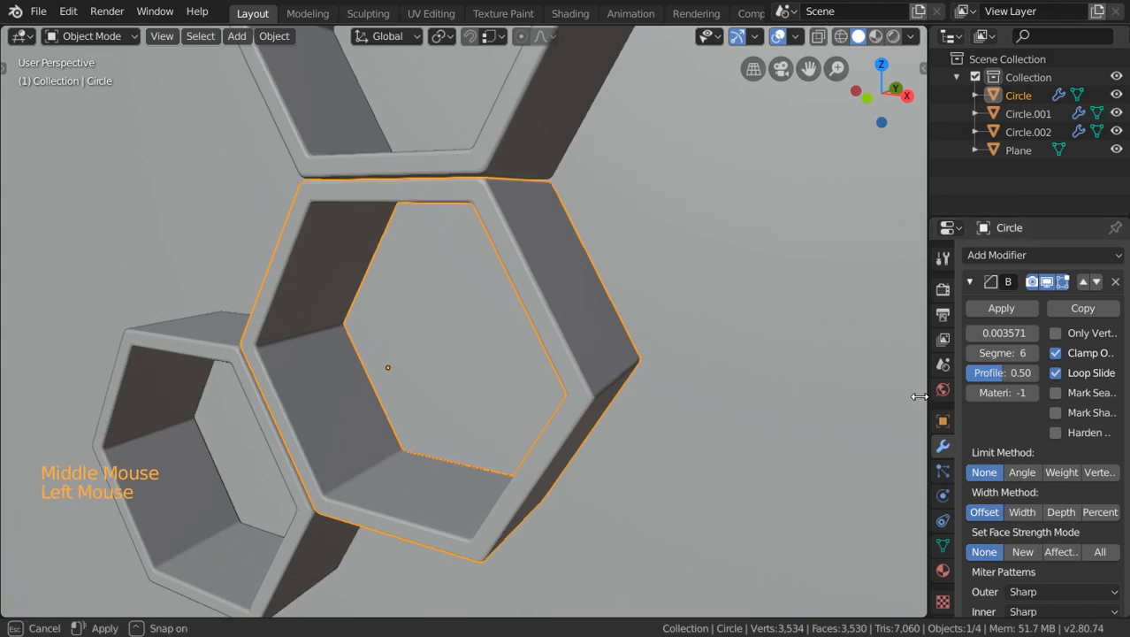
key(Tab)
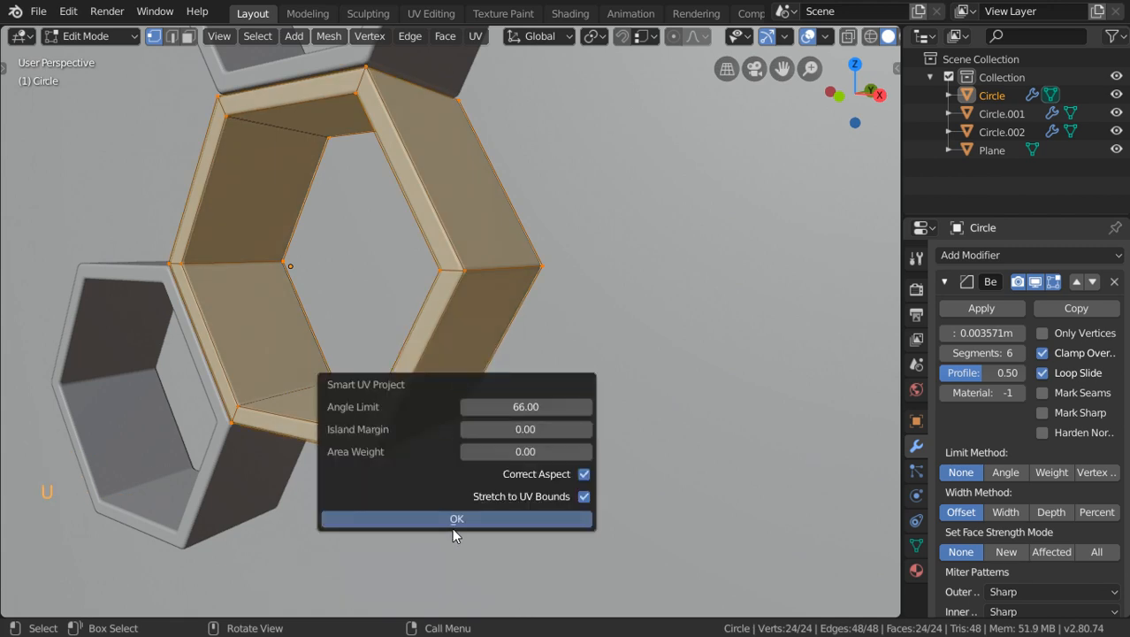
Apply Smart UV Project to the shelf, inspect the layout in the UV Editor, then return to 3D
click(456, 518)
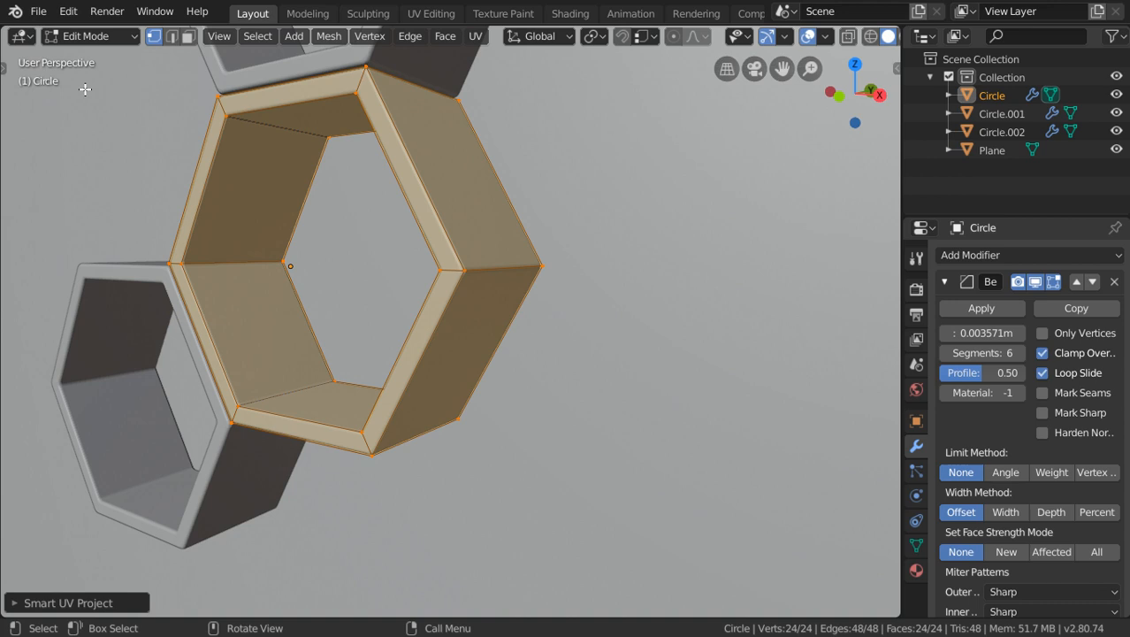
click(19, 36)
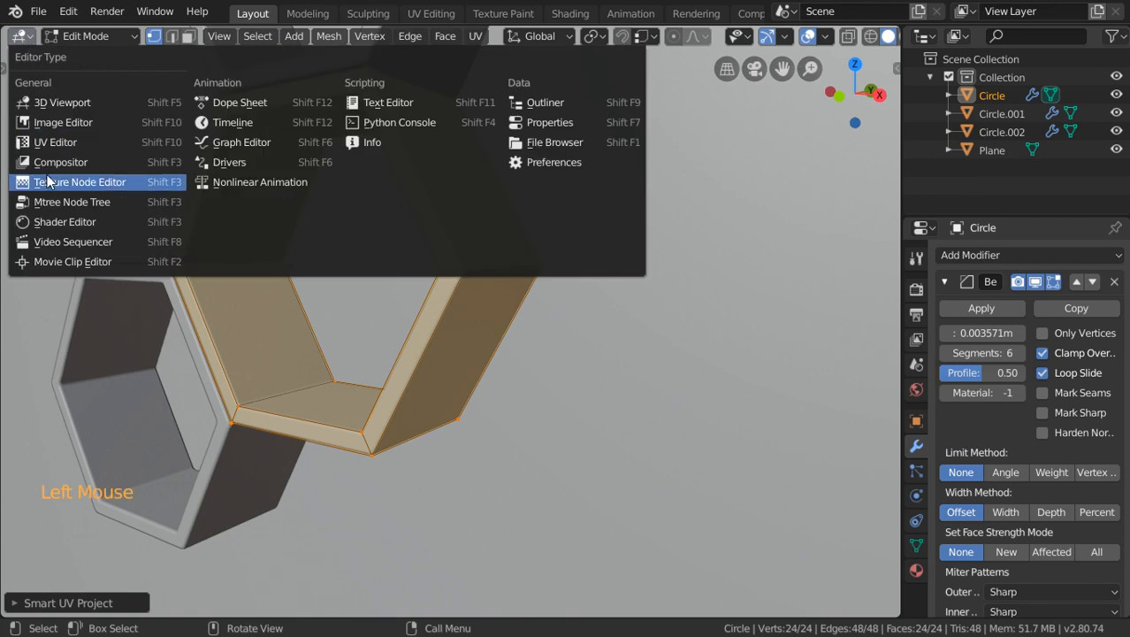
click(55, 141)
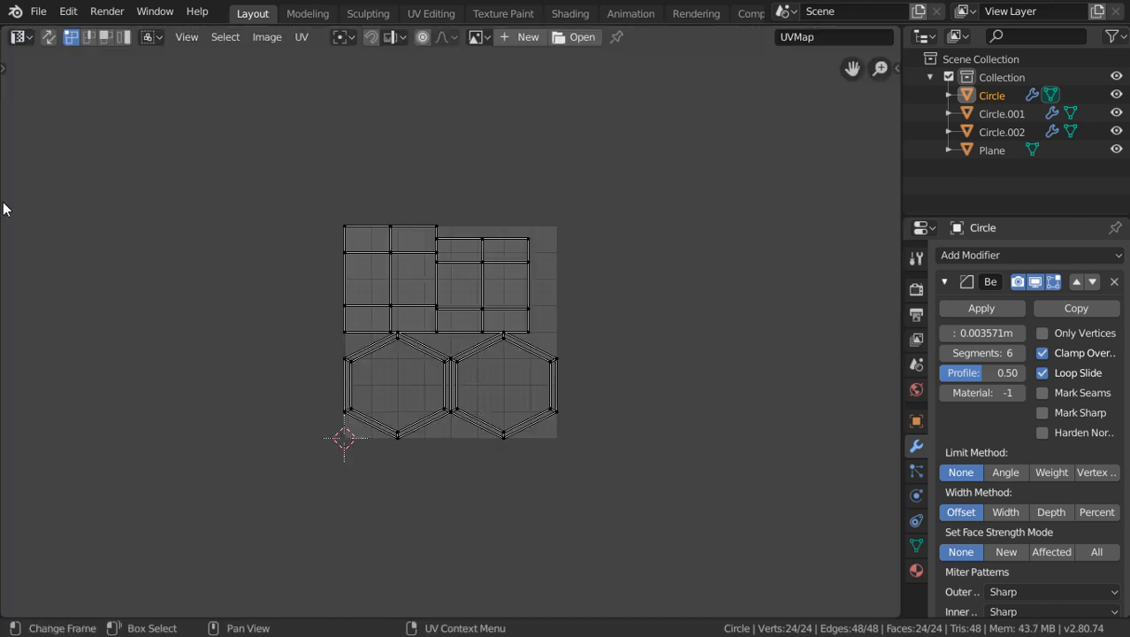
click(17, 36)
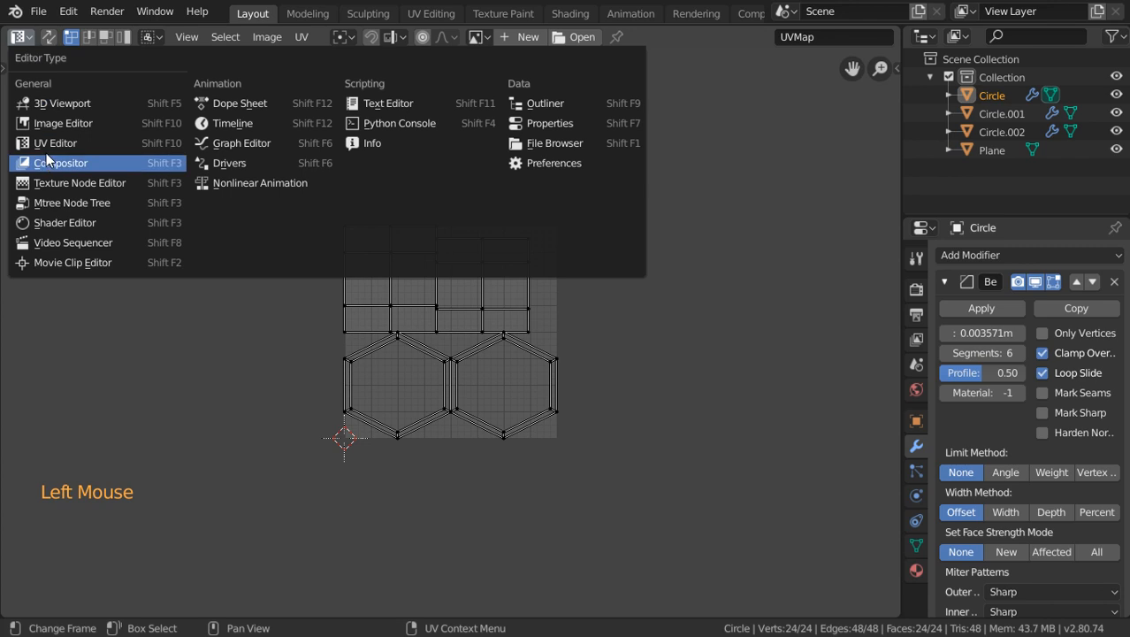
mouse_move(62, 104)
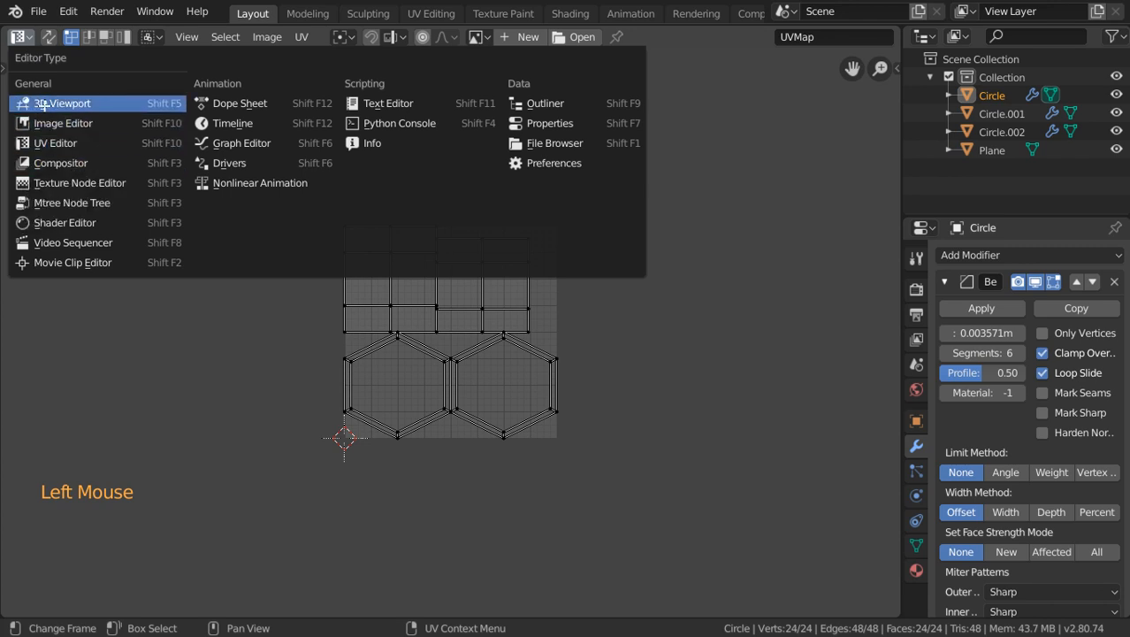
click(62, 104)
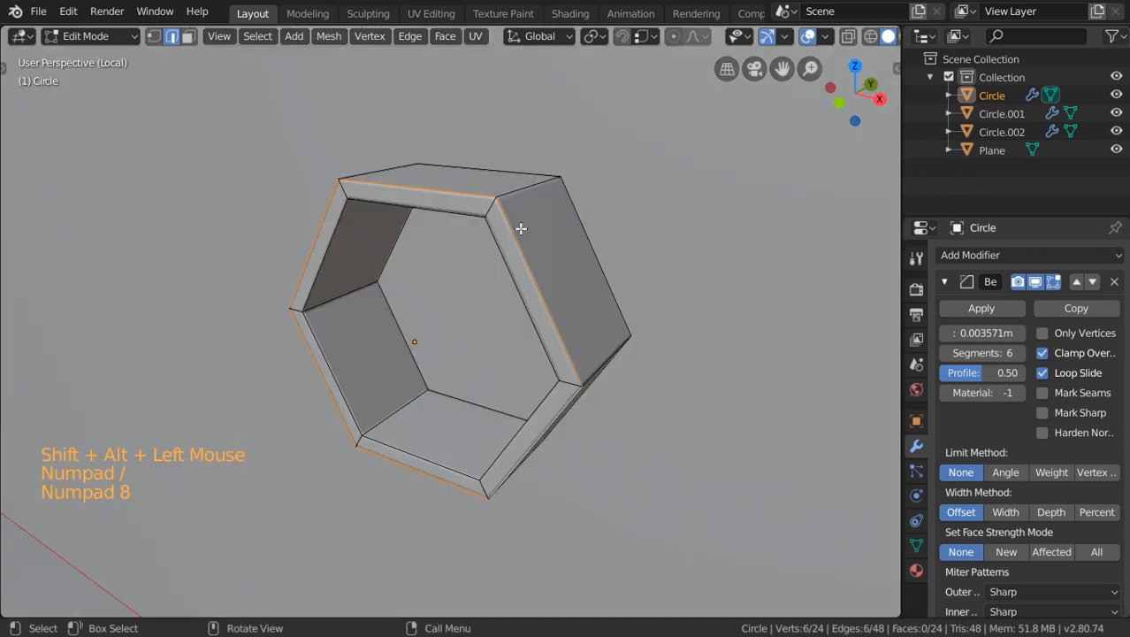
Mark seams on the shelf's front edge loops, Unwrap it, and show the result in the UV Editor
drag(519, 228, 491, 299)
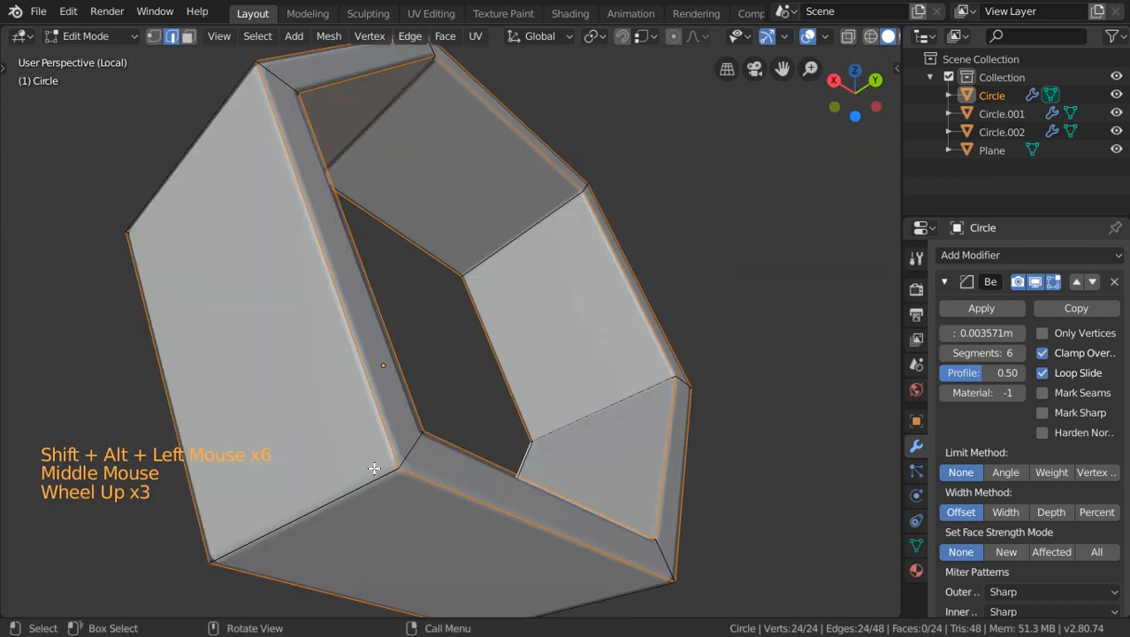
drag(374, 469, 331, 539)
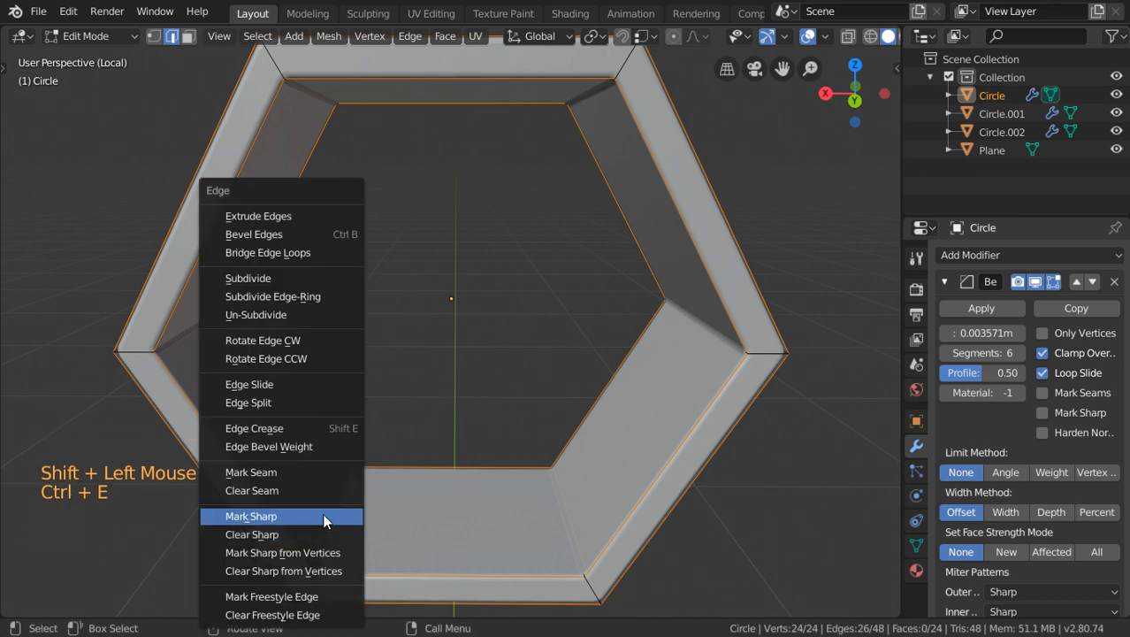
mouse_move(255, 315)
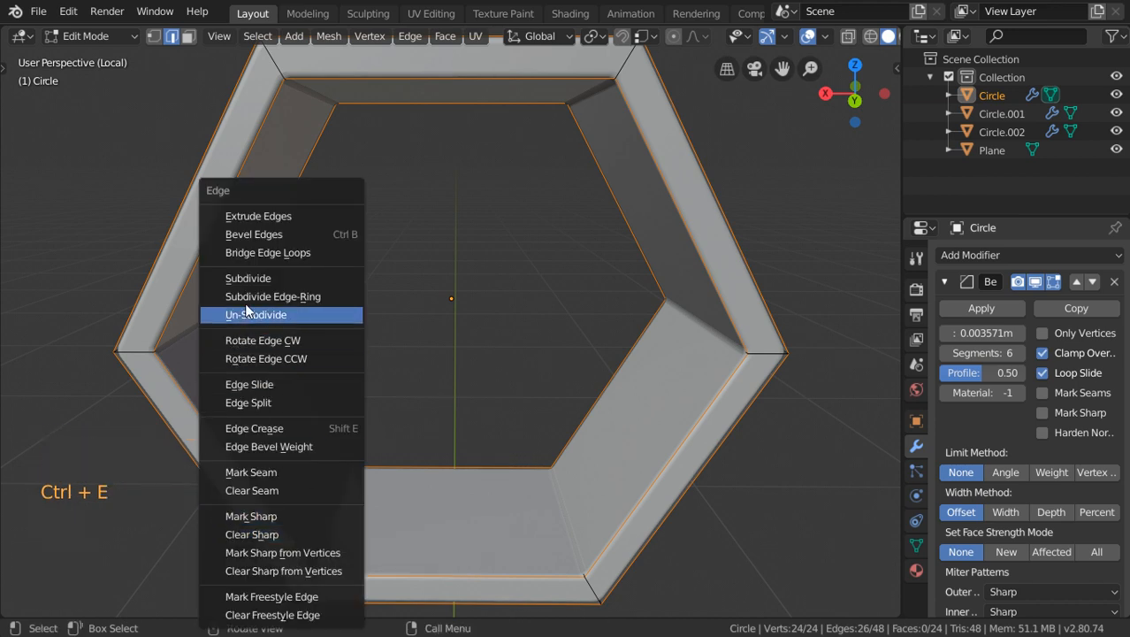
mouse_move(251, 471)
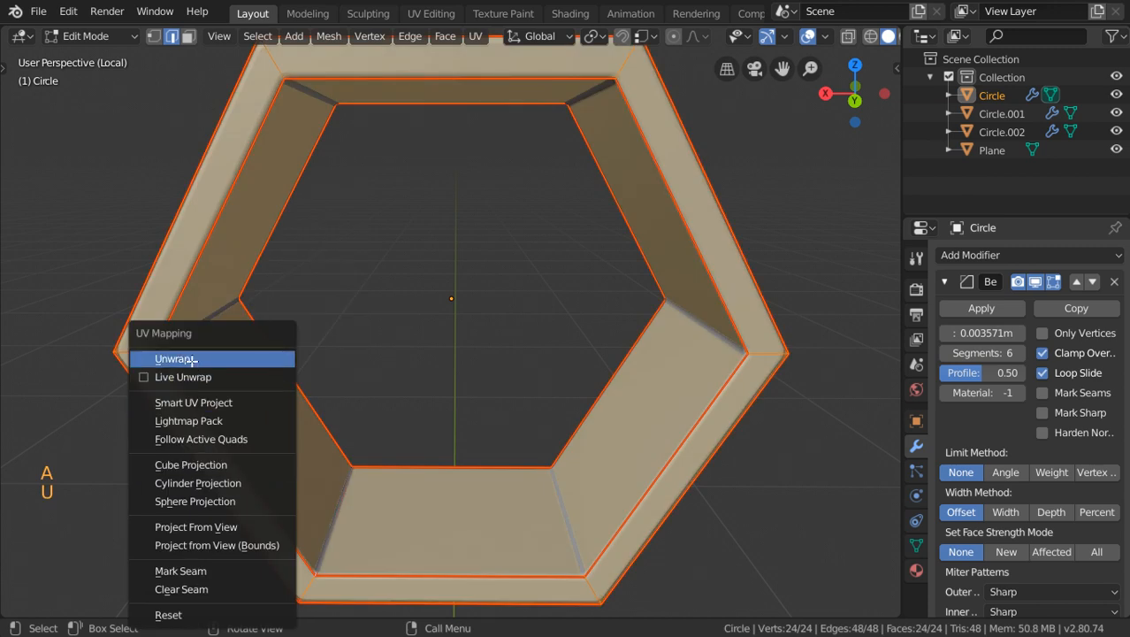
click(176, 358)
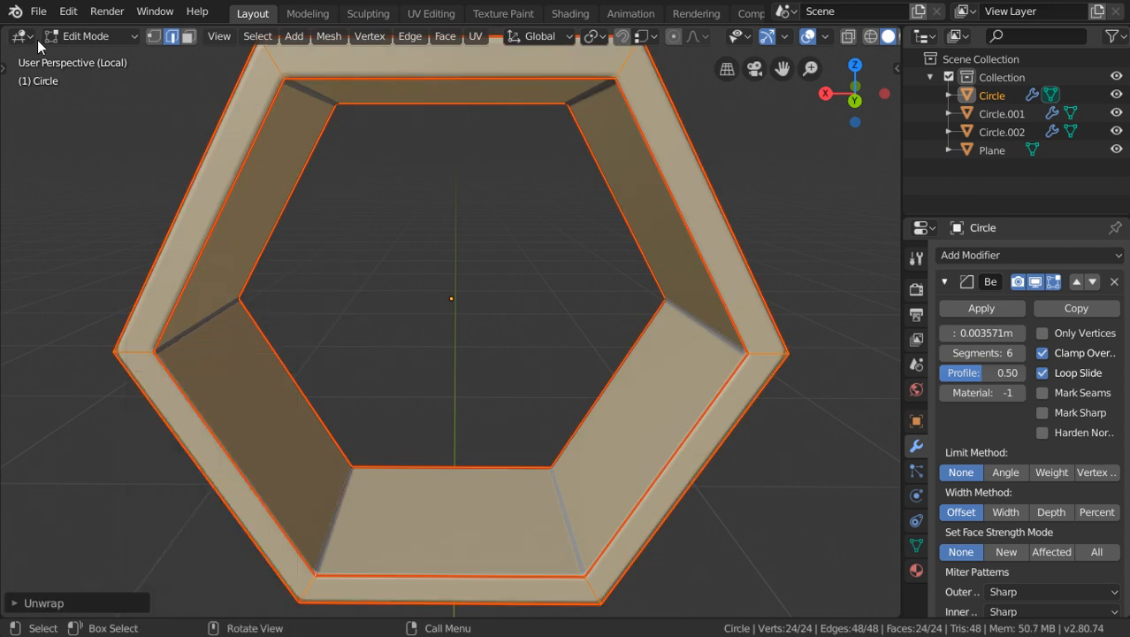
click(431, 14)
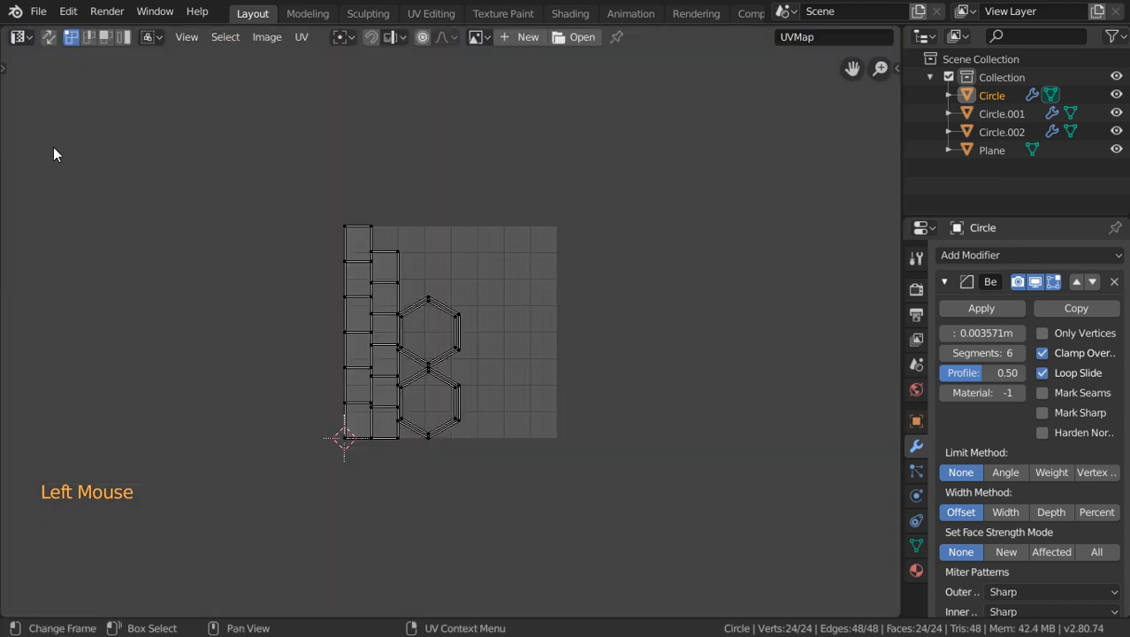
Select the two hexagon-ring islands and scale them down beside the long strips
scroll(up, 3)
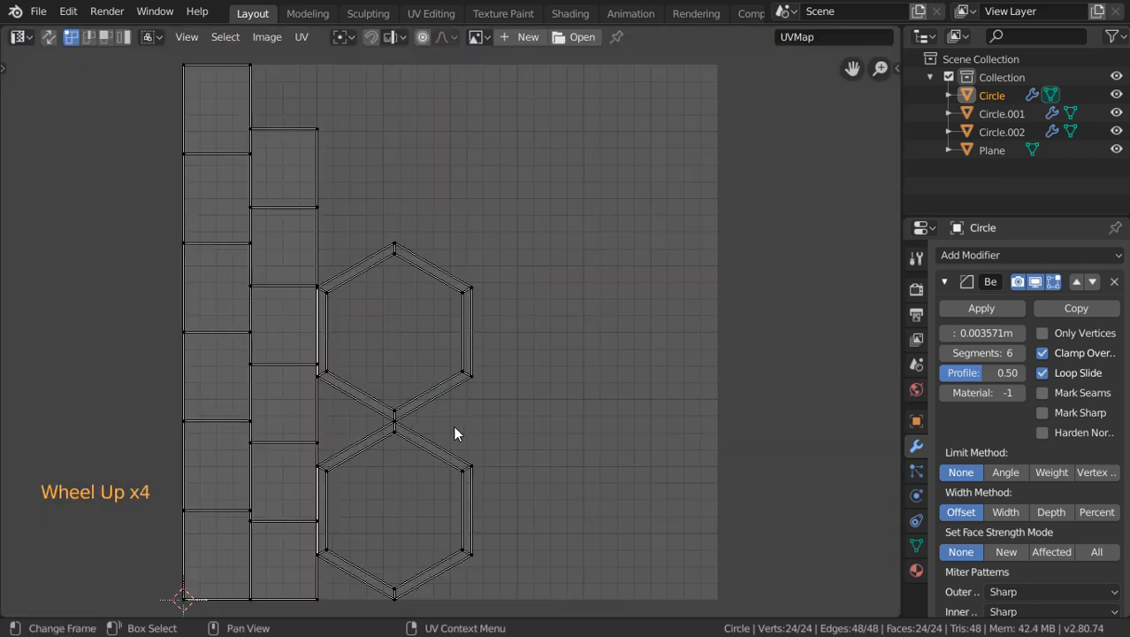
scroll(down, 3)
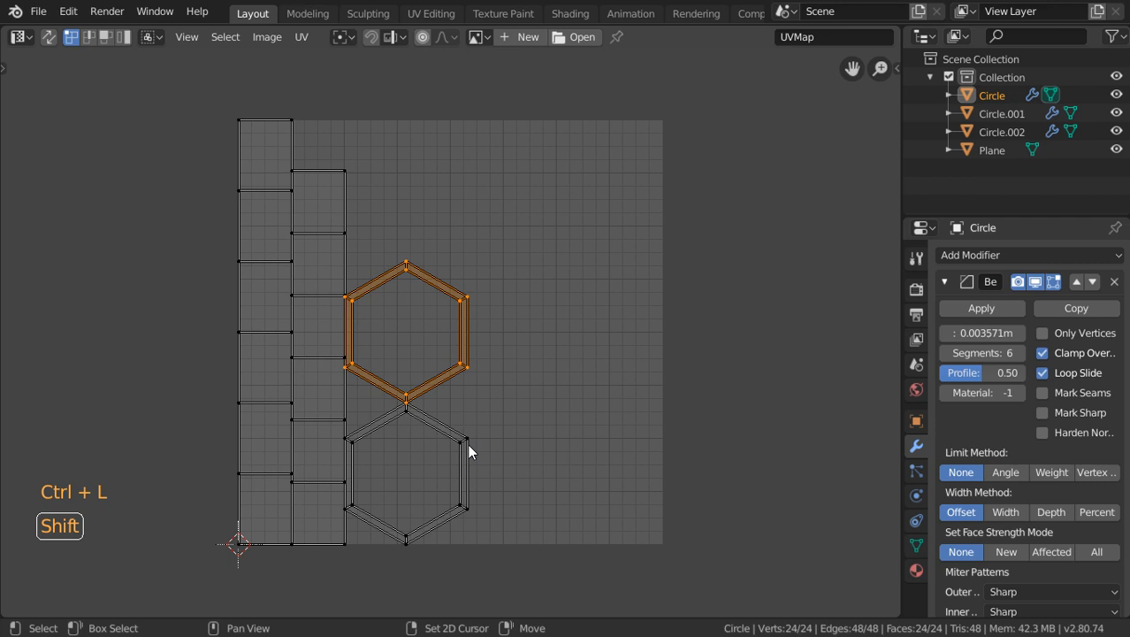
click(406, 477)
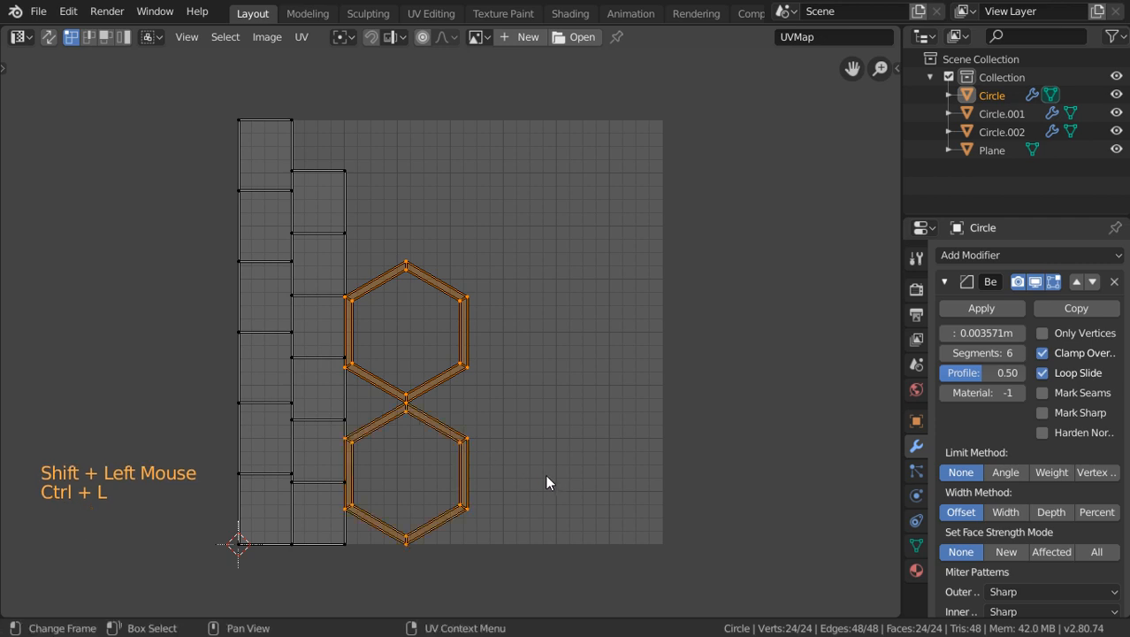
key(s)
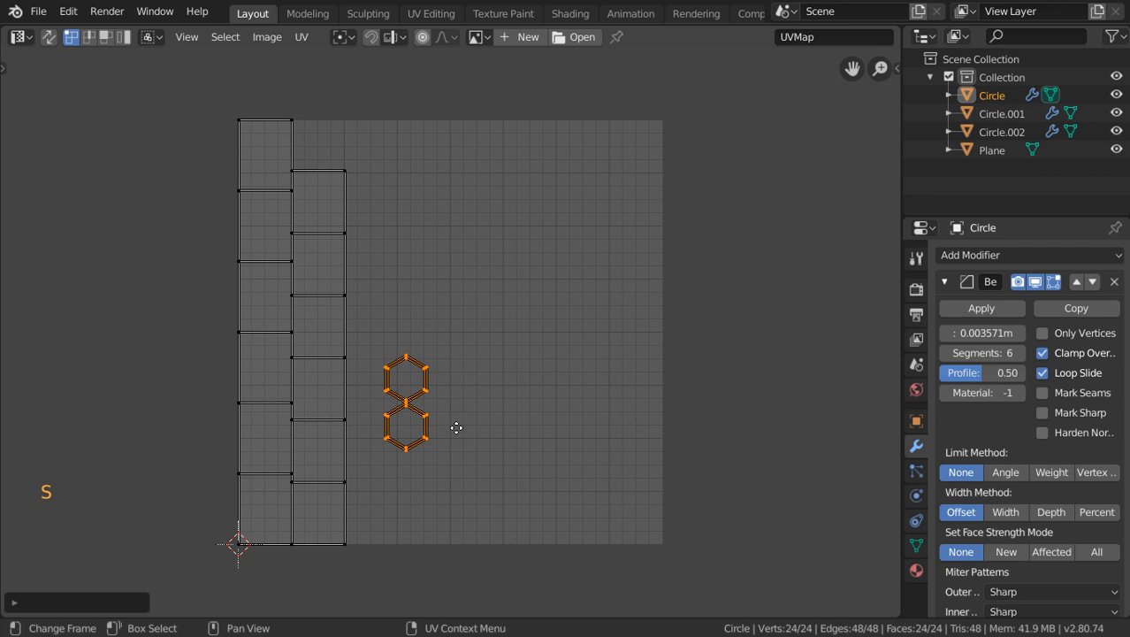
key(s)
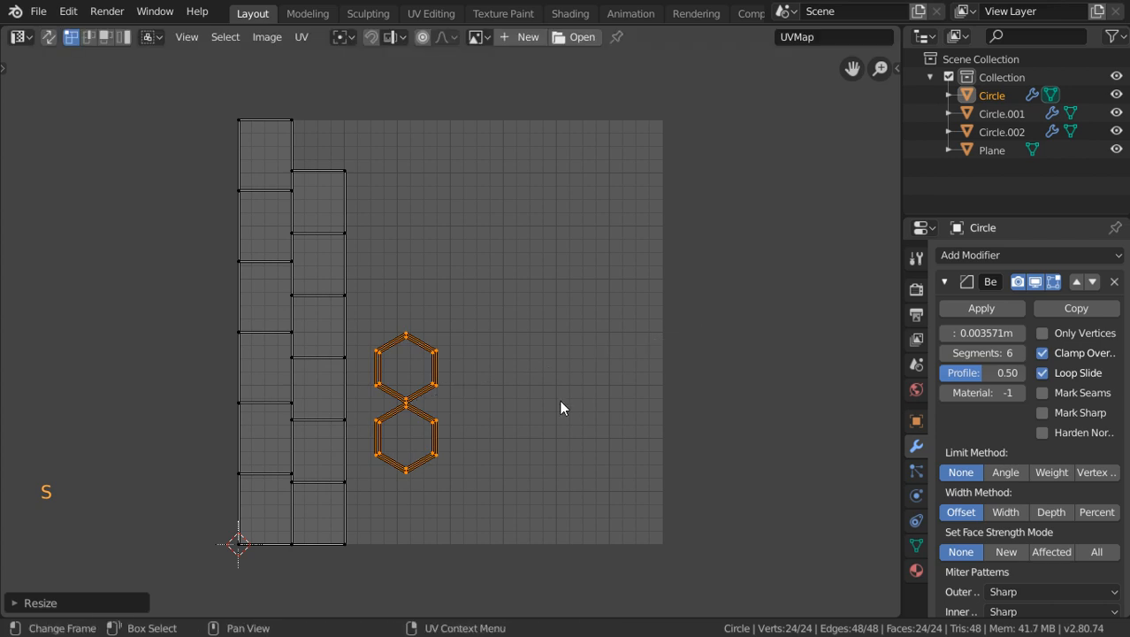
key(g)
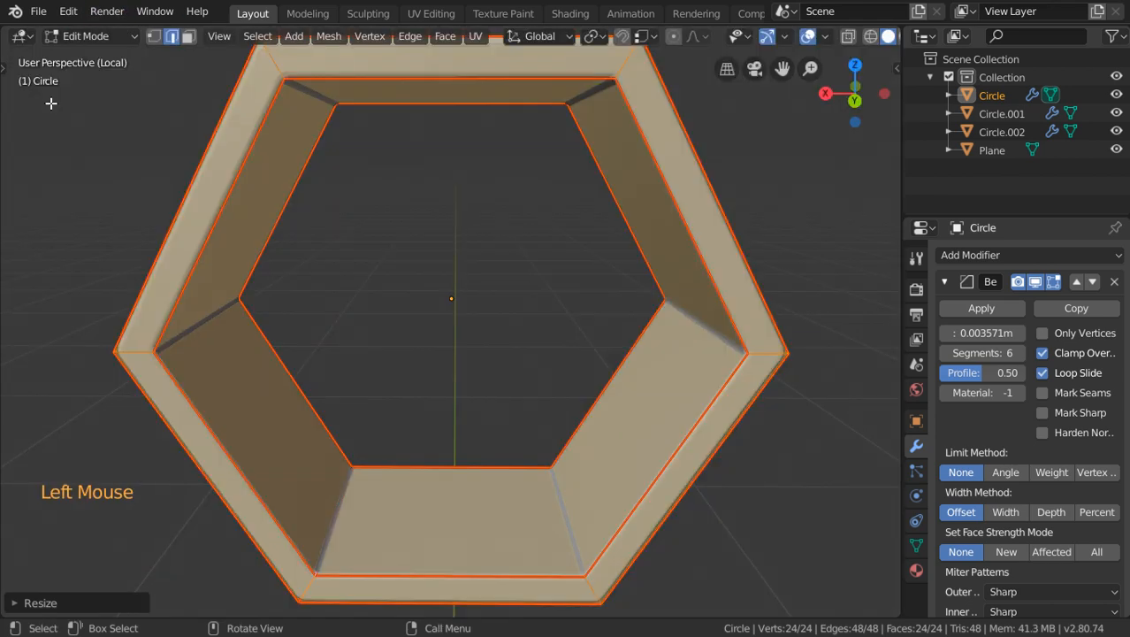
Give the shelf a new material named 'wood' with a Principled BSDF surface
scroll(down, 3)
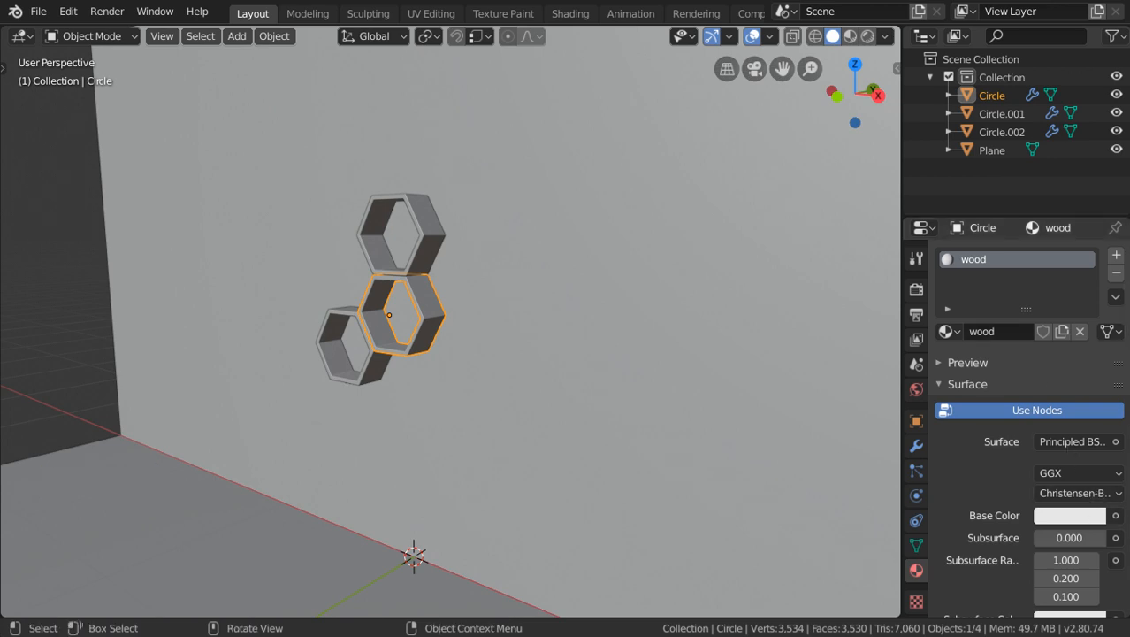
click(18, 36)
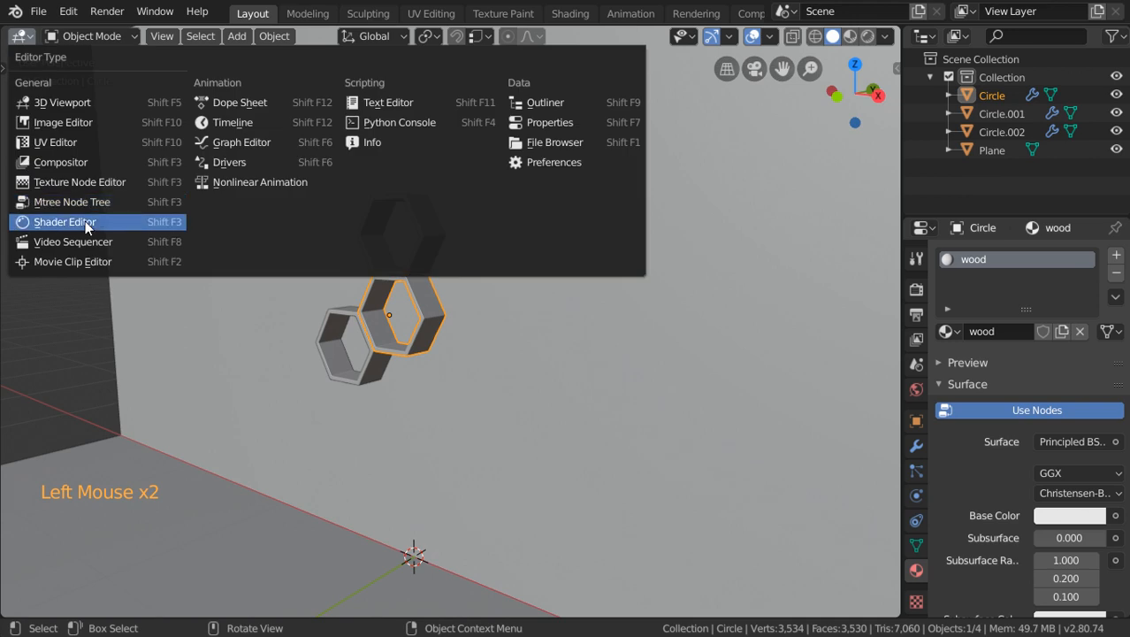
In the Shader Editor, add an Image Texture with mapping feeding the wood material's Base Color
click(65, 221)
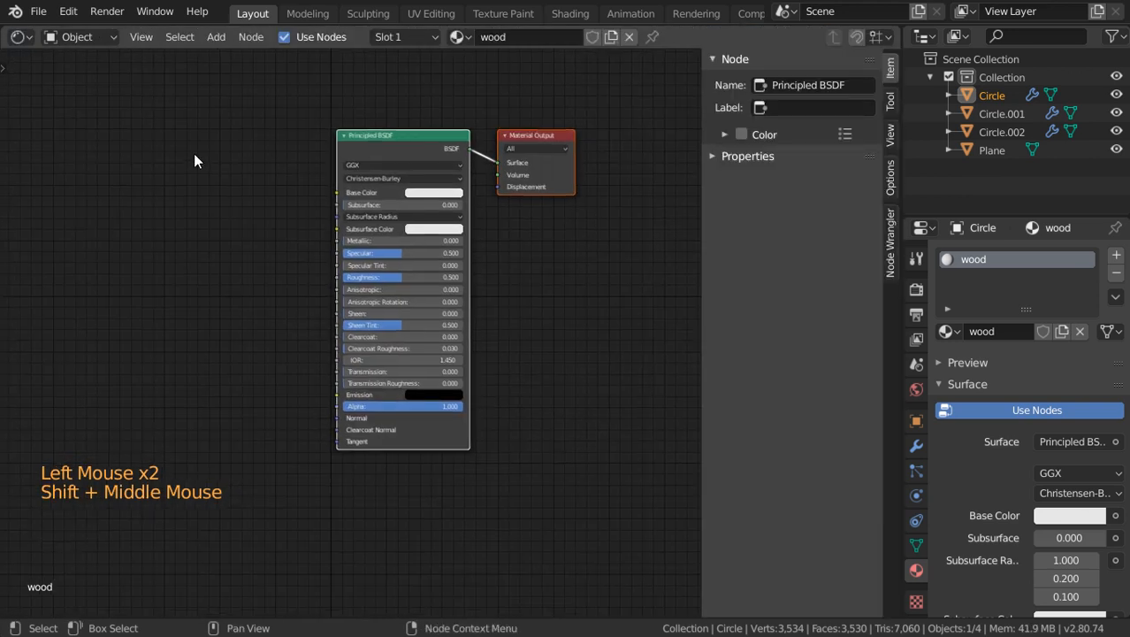
text(imag)
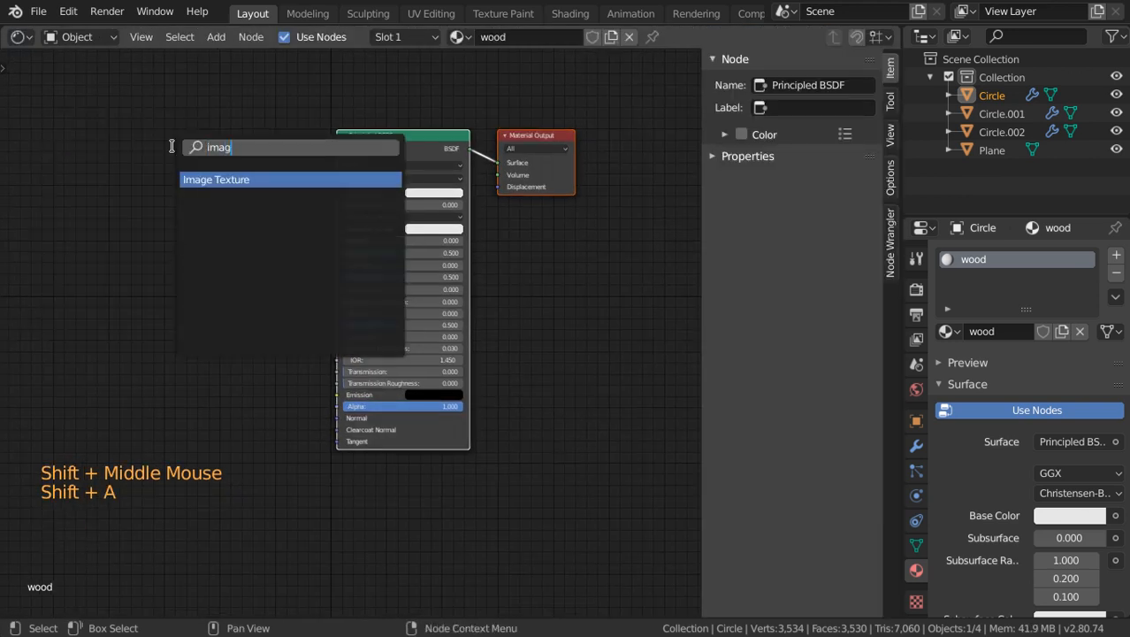
click(216, 179)
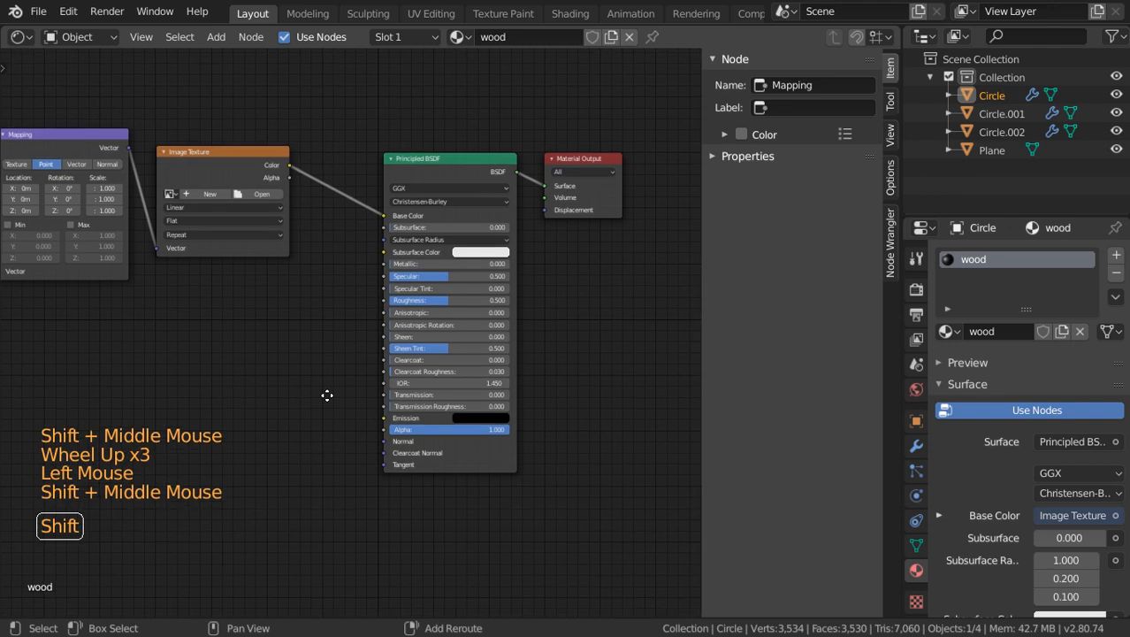
Add a Normal Map node on Normal plus a second Image Texture node
key(shift+a)
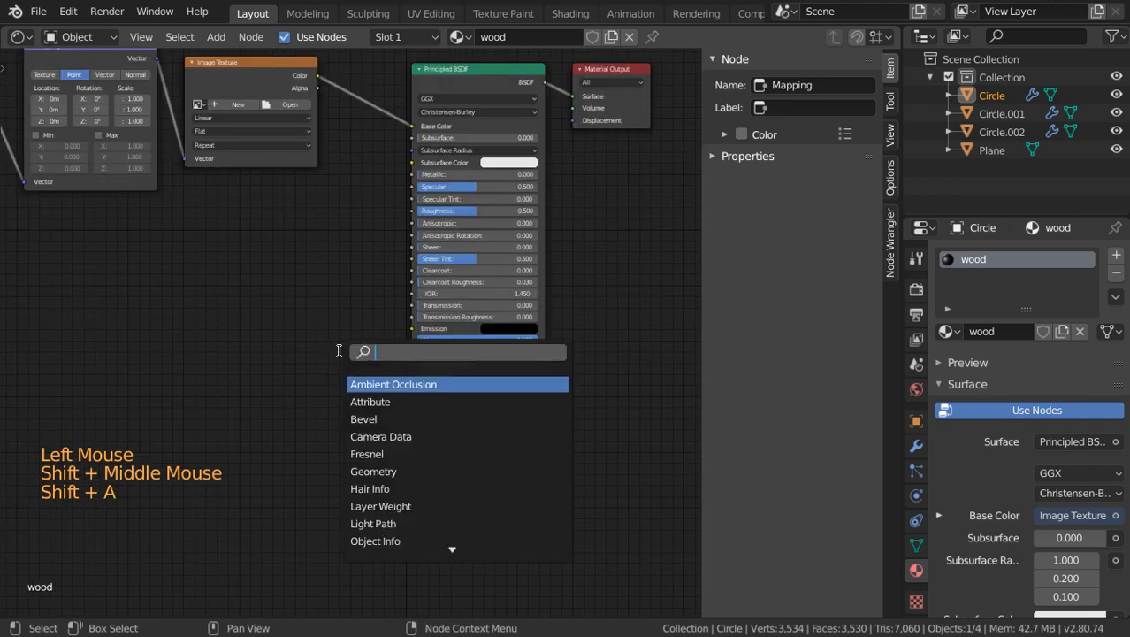
text(normal)
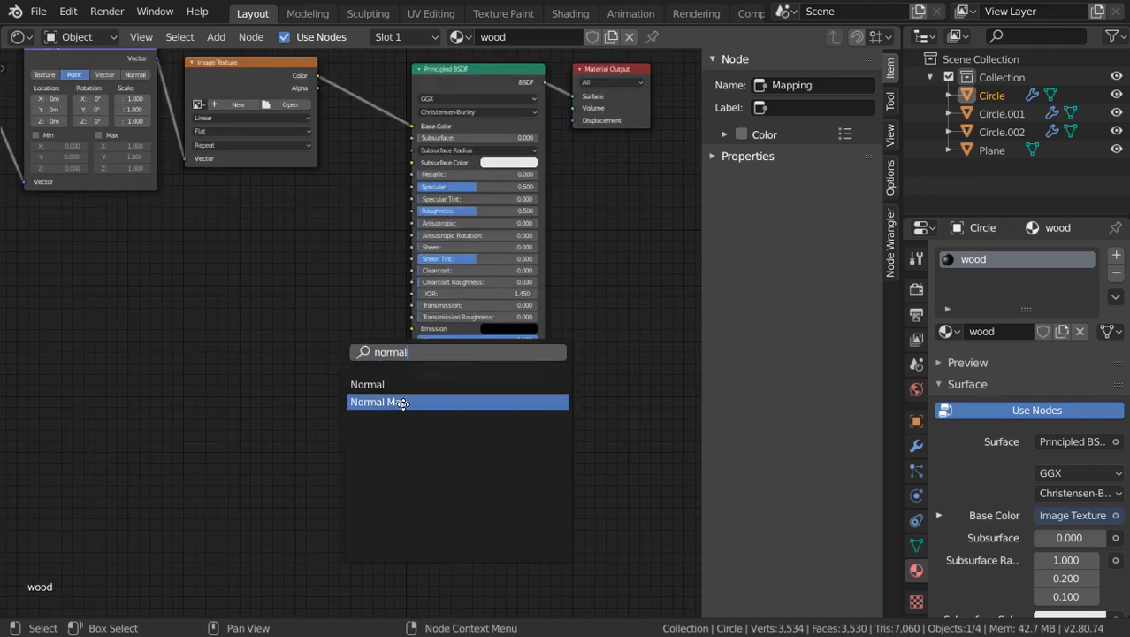
click(382, 401)
text(image)
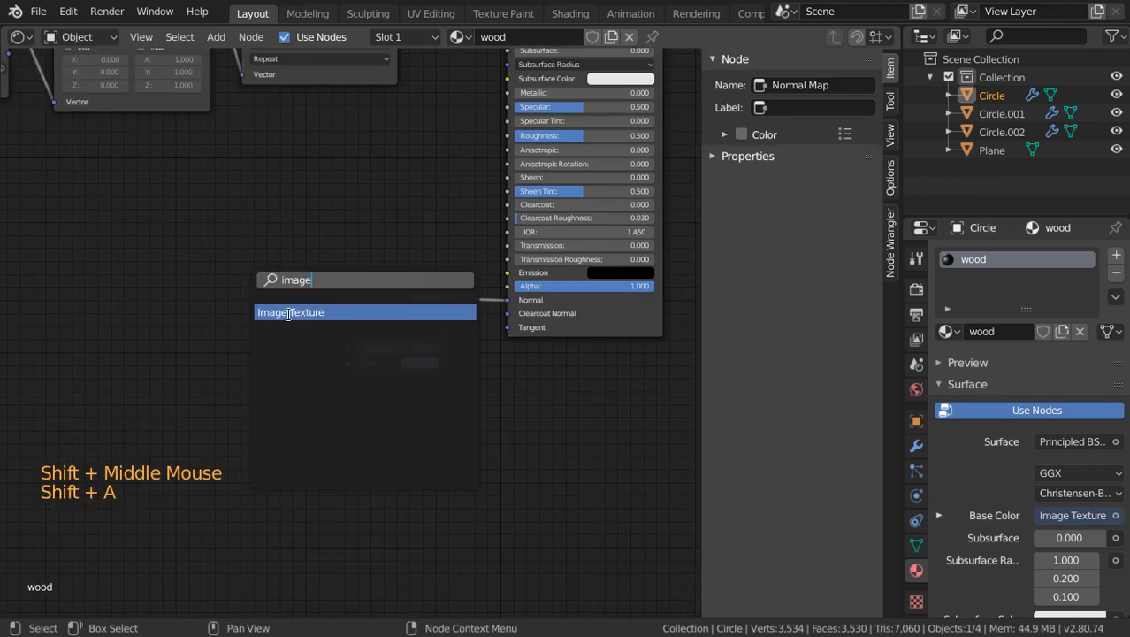
click(290, 311)
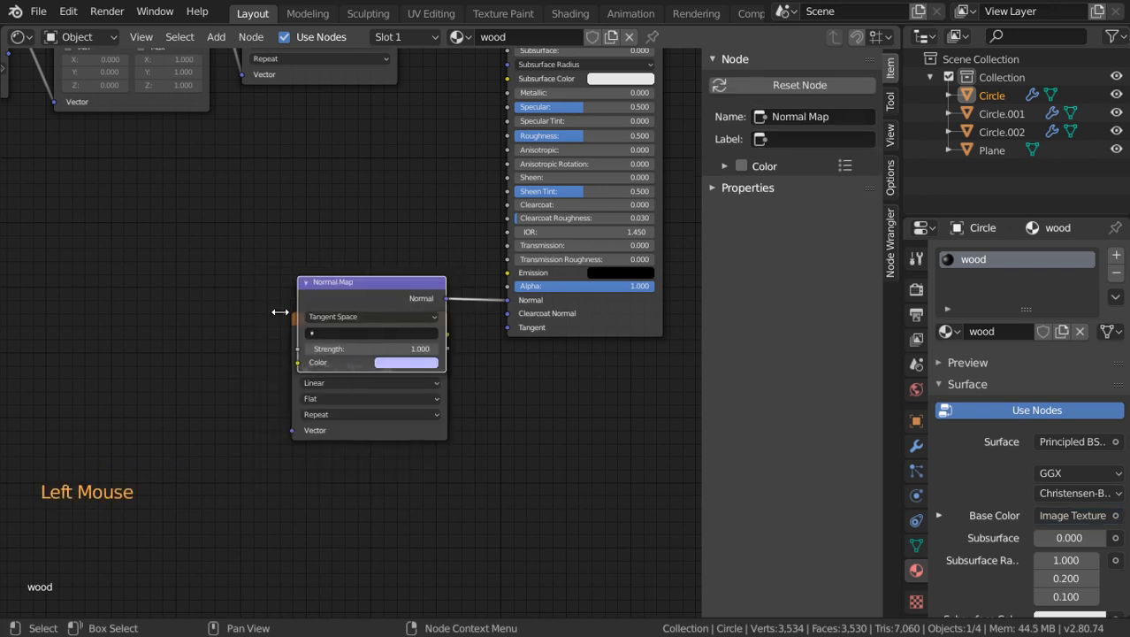